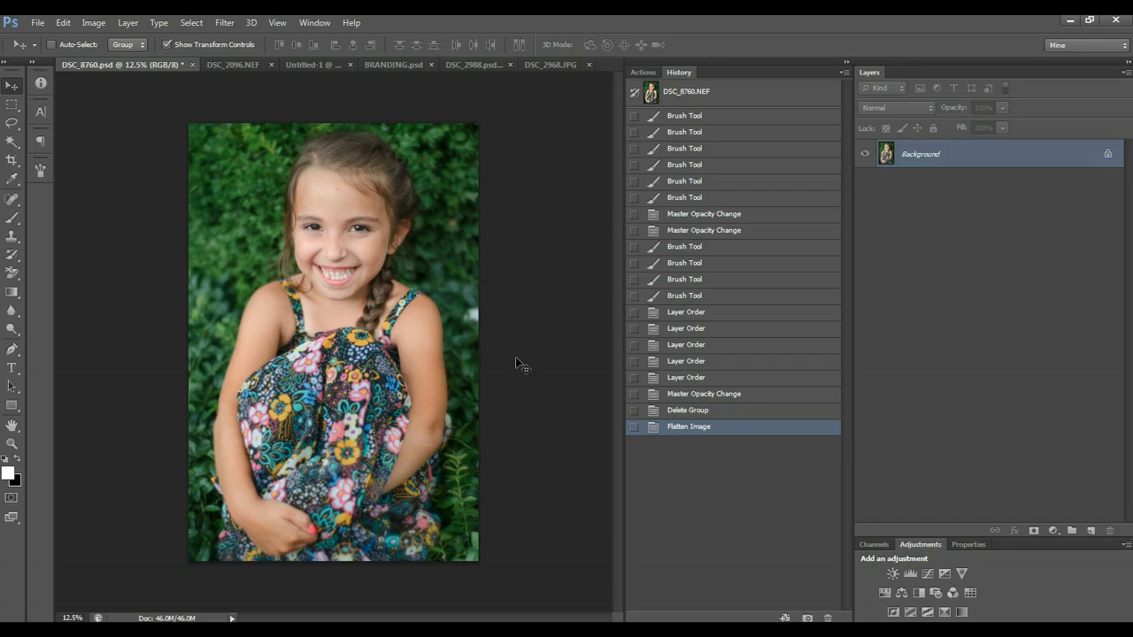
pyautogui.moveTo(531, 363)
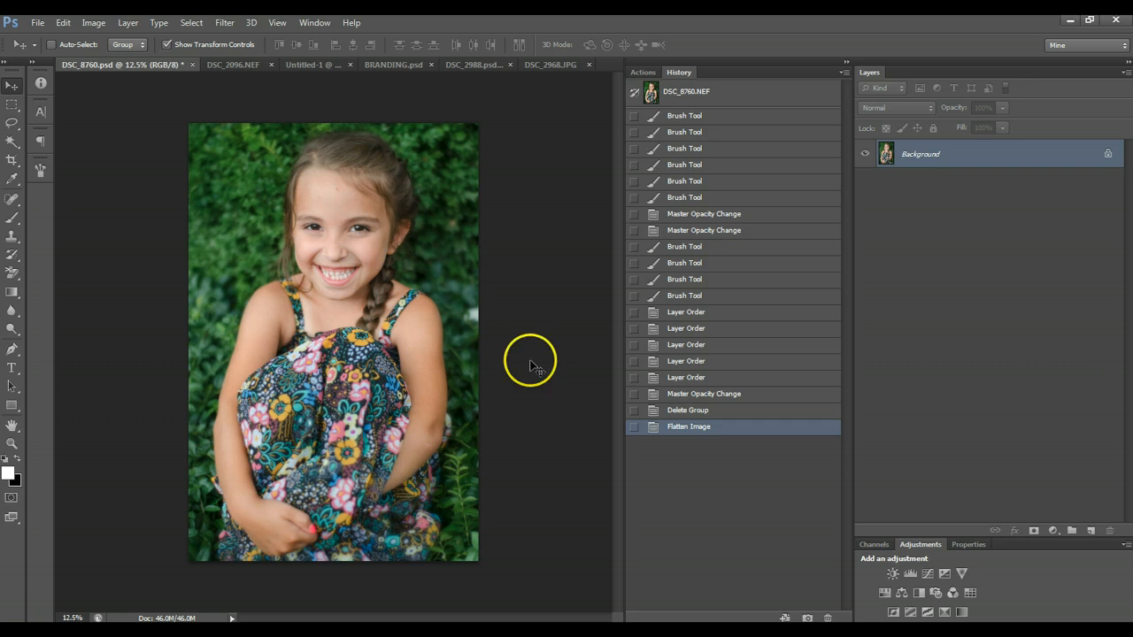
pyautogui.moveTo(219, 203)
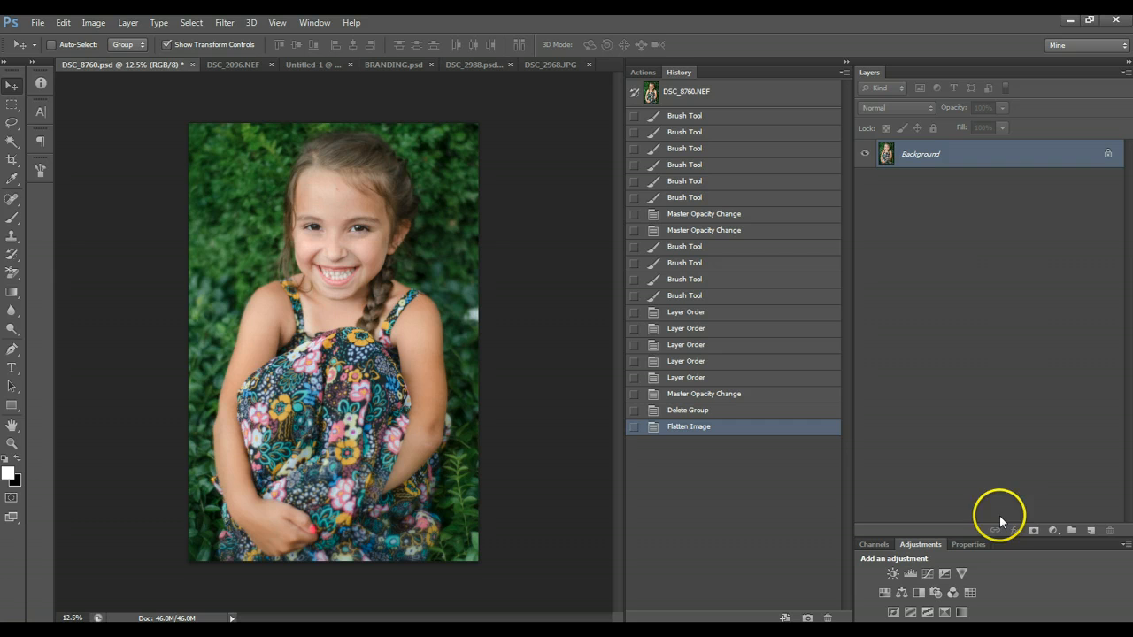
pyautogui.moveTo(1053, 531)
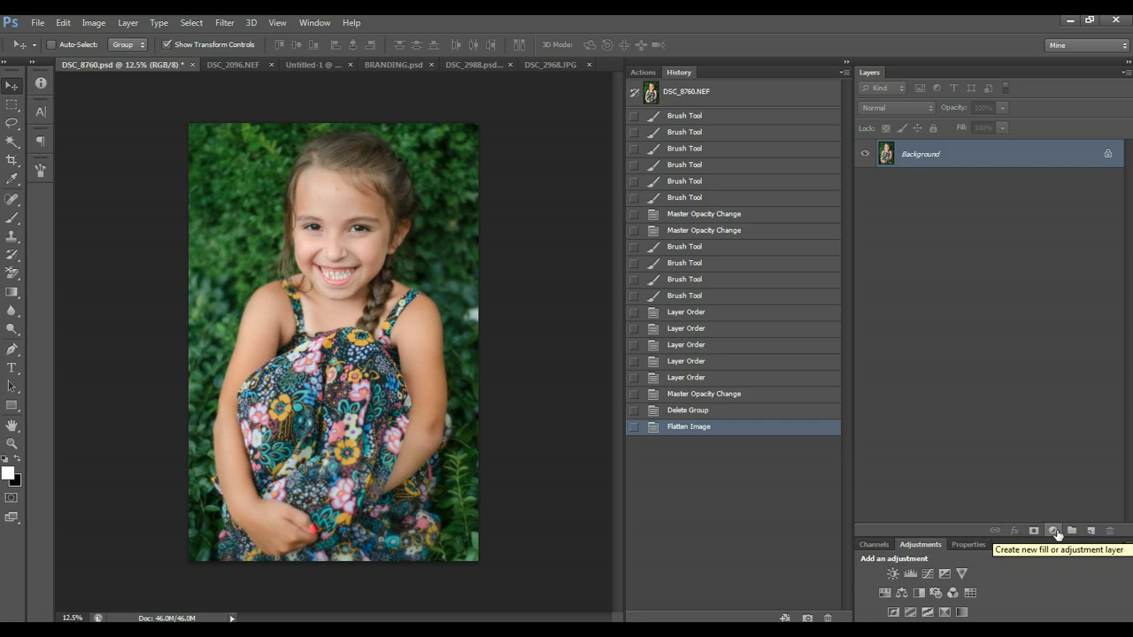
# Step: Open the fill and adjustment layer menu in the Layers panel
pyautogui.click(1054, 528)
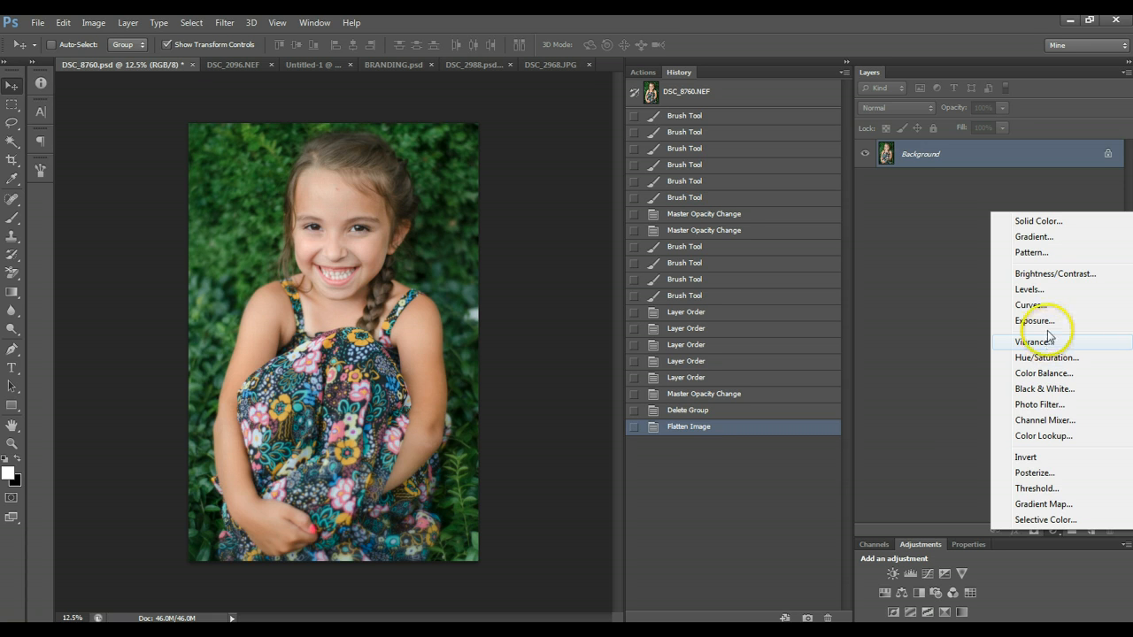
# Step: Add a Hue/Saturation layer with Saturation +20 and toggle its visibility to compare
pyautogui.click(1042, 358)
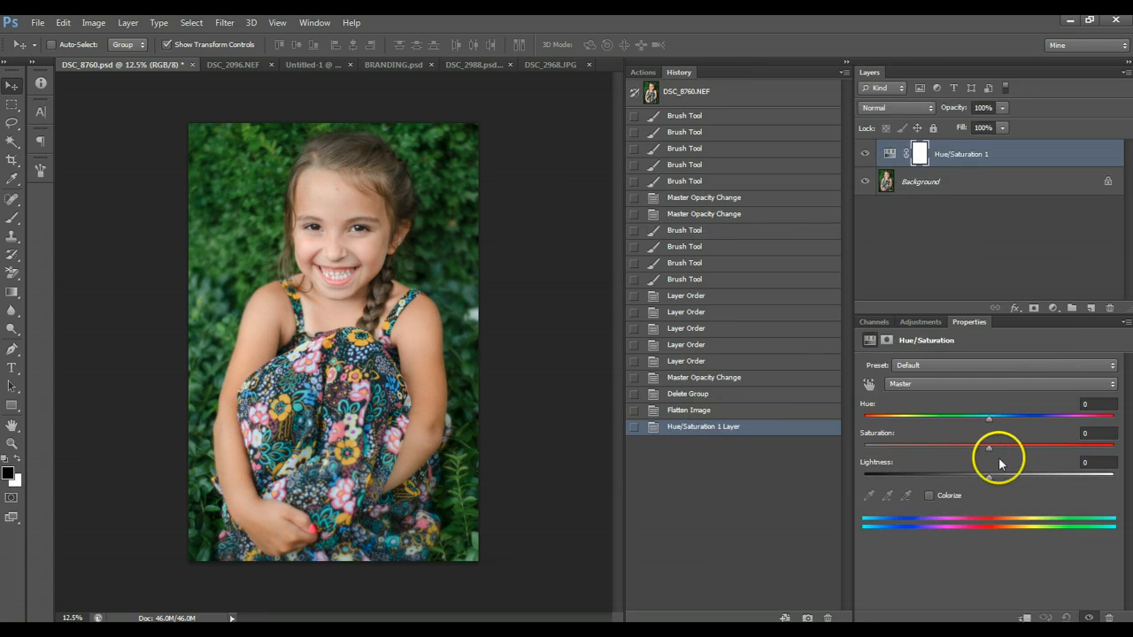
pyautogui.moveTo(988, 447); pyautogui.dragTo(1013, 447)
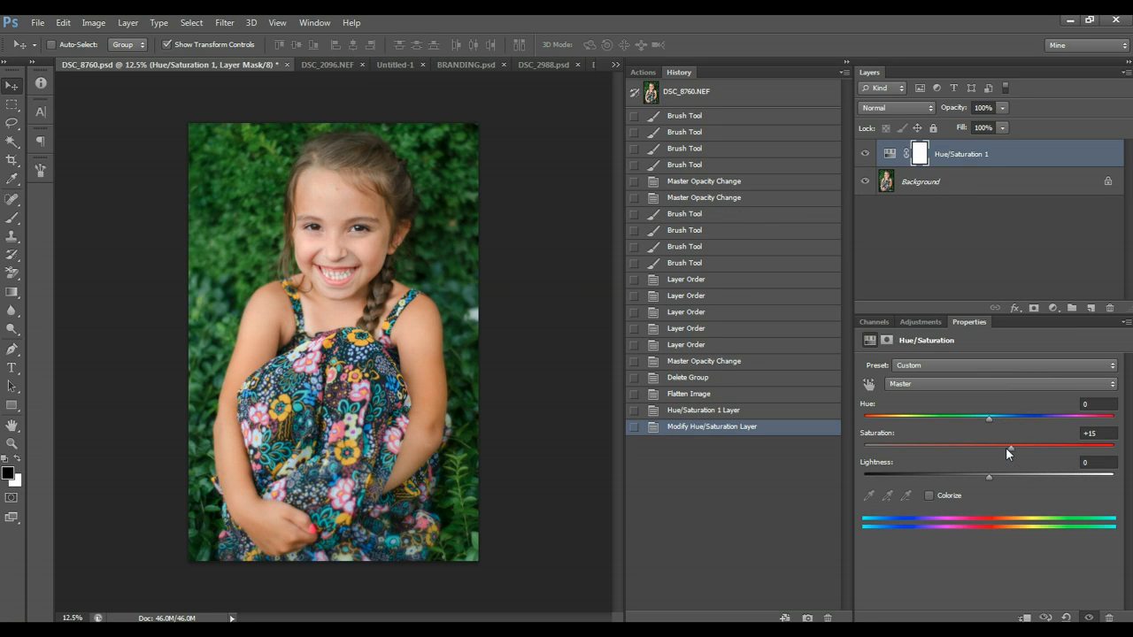
pyautogui.moveTo(988, 447); pyautogui.dragTo(1016, 447)
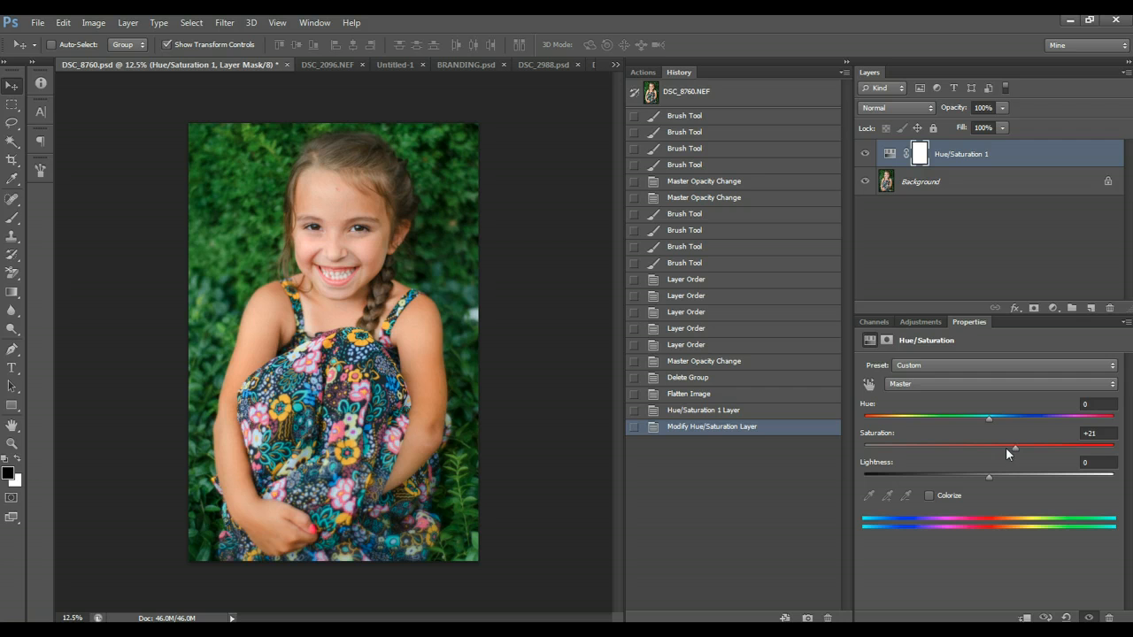
pyautogui.moveTo(1016, 447); pyautogui.dragTo(1013, 447)
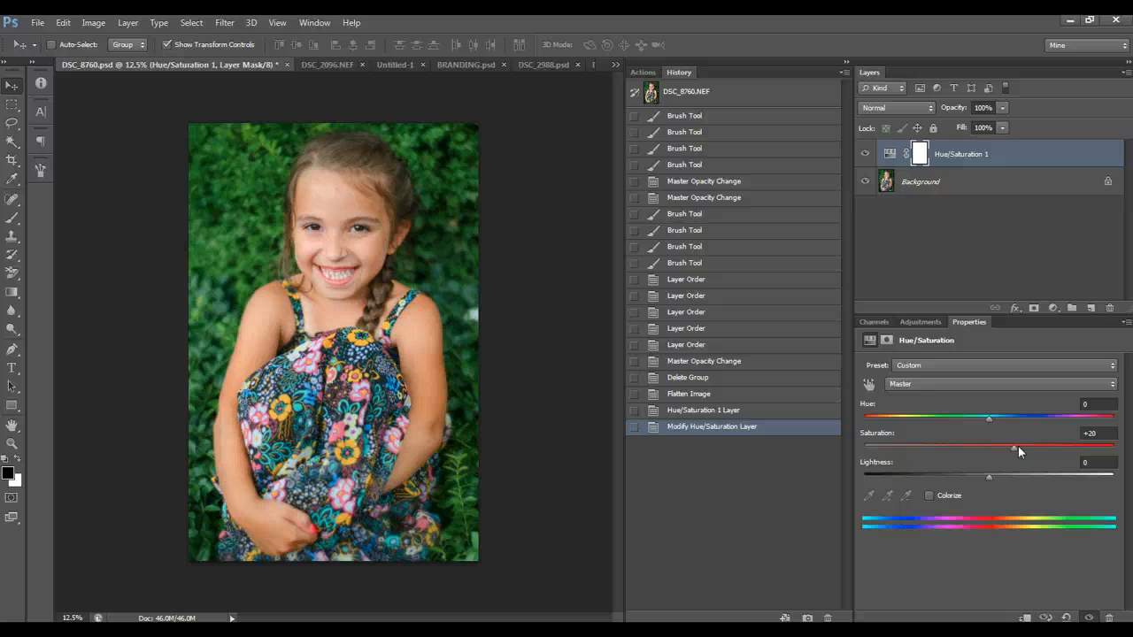
pyautogui.click(865, 153)
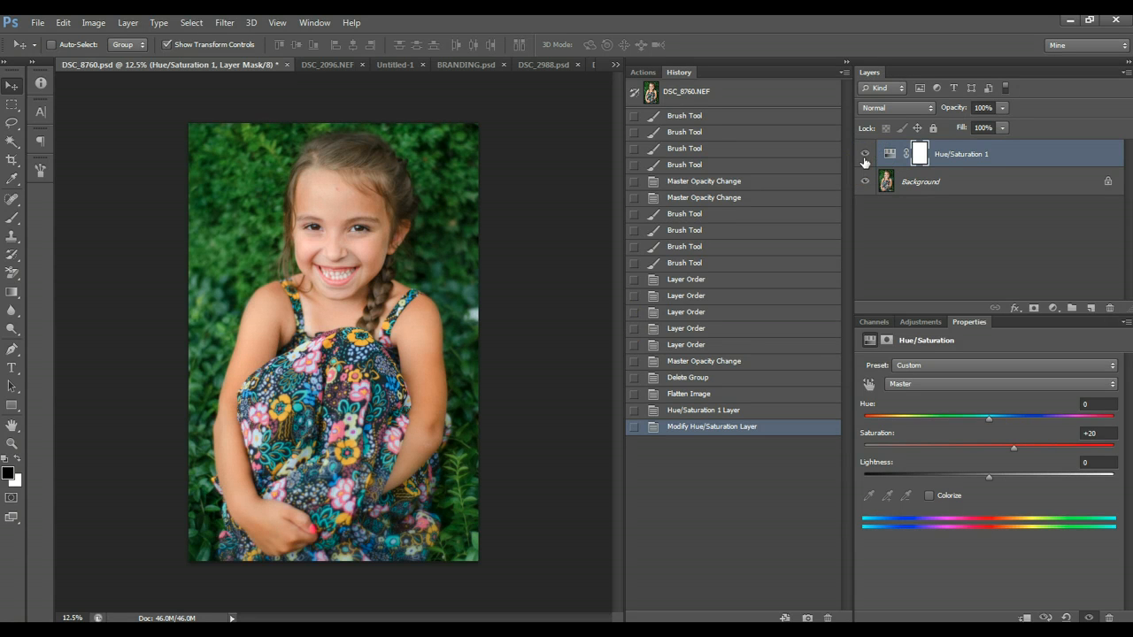
pyautogui.click(863, 159)
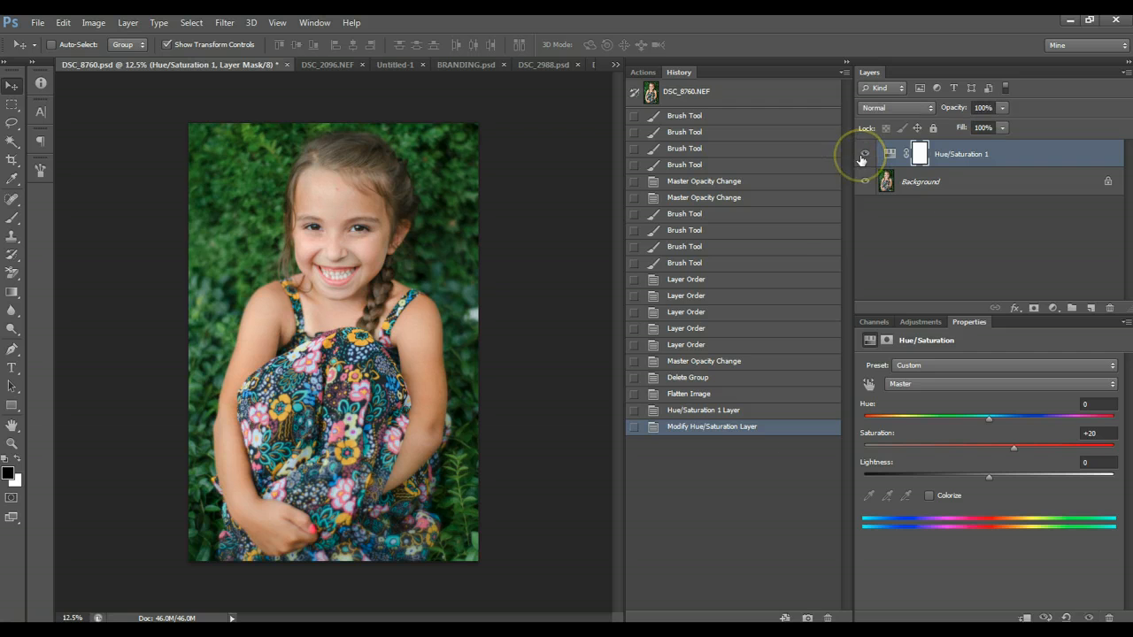
pyautogui.click(904, 153)
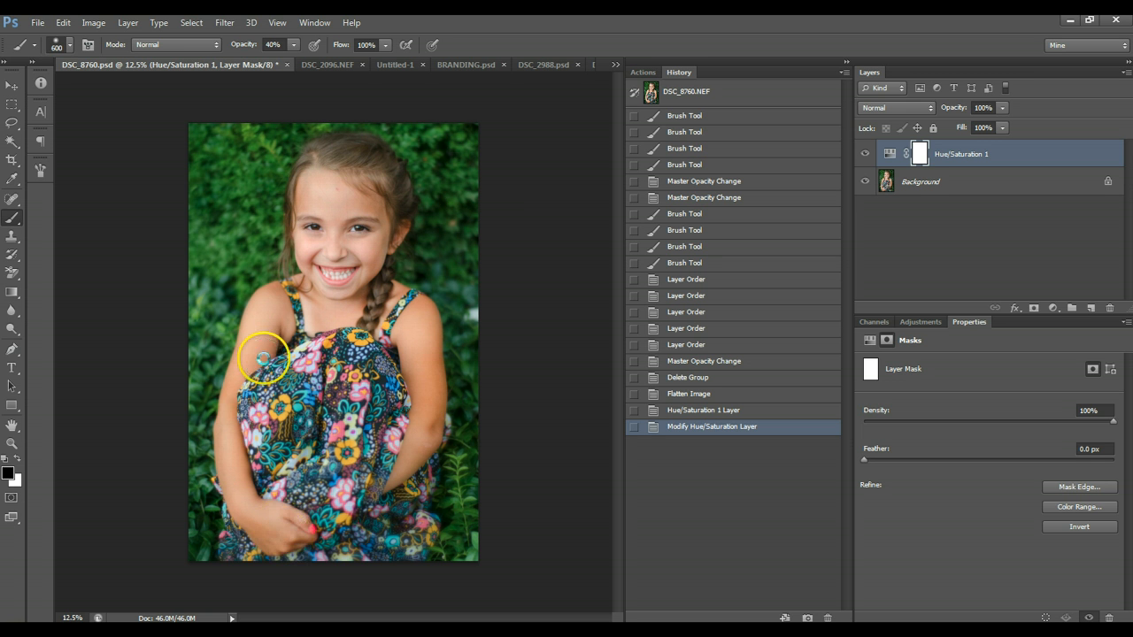
pyautogui.moveTo(326, 316)
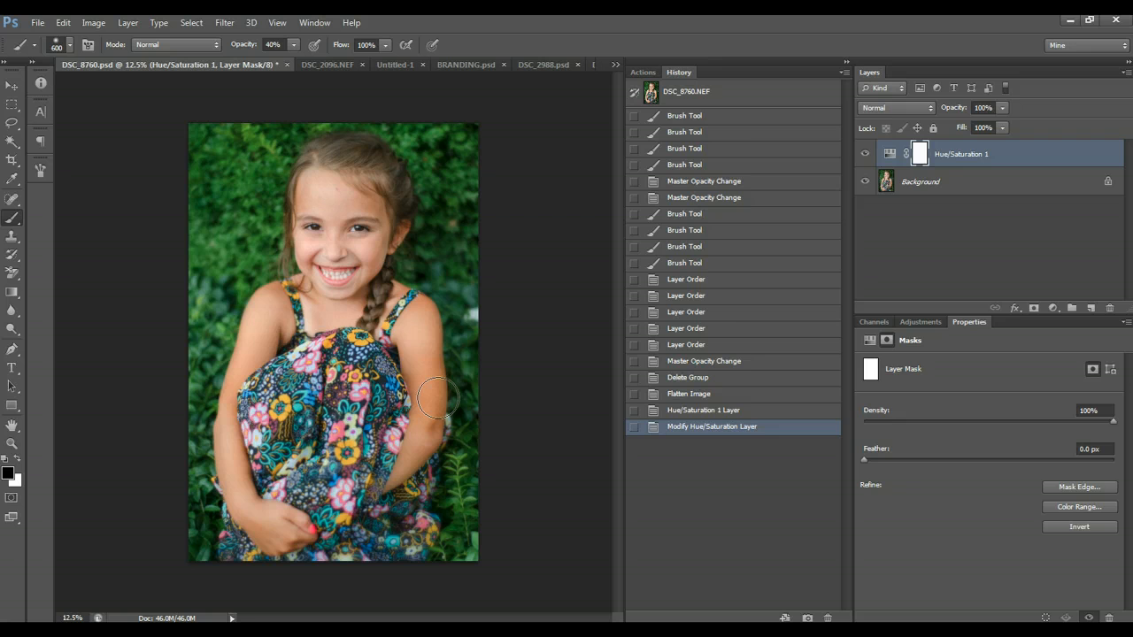
# Step: Paint black on the Hue/Saturation mask over the girl's arm and skin
pyautogui.moveTo(433, 398); pyautogui.dragTo(412, 337)
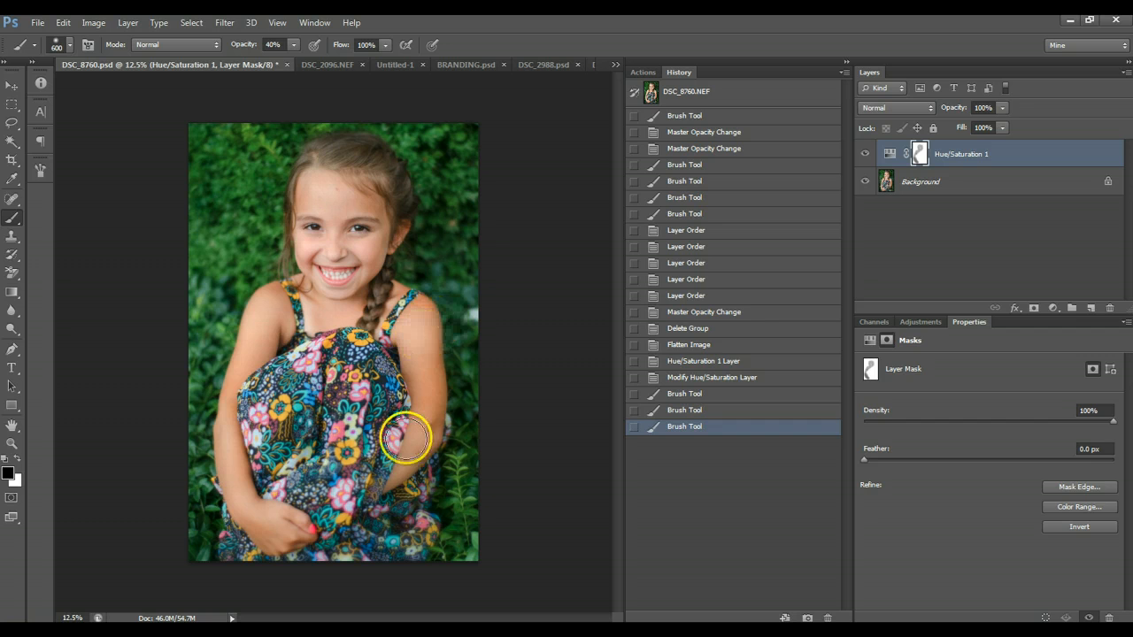
pyautogui.click(865, 154)
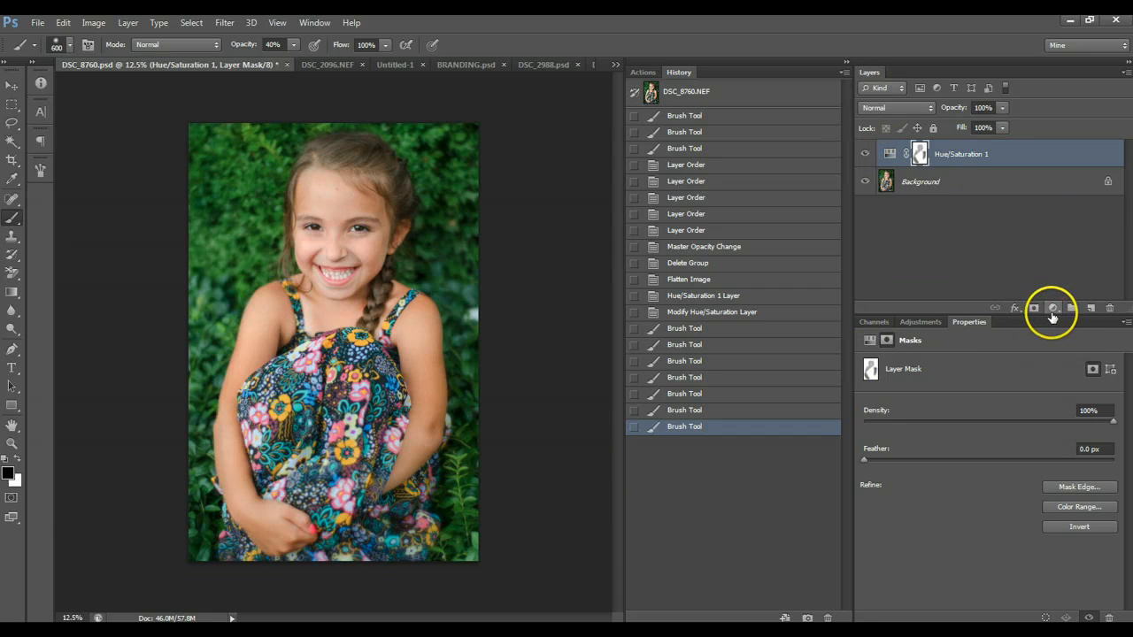
# Step: Add a Brightness/Contrast layer blended as Soft Light at 55% opacity
pyautogui.click(1049, 308)
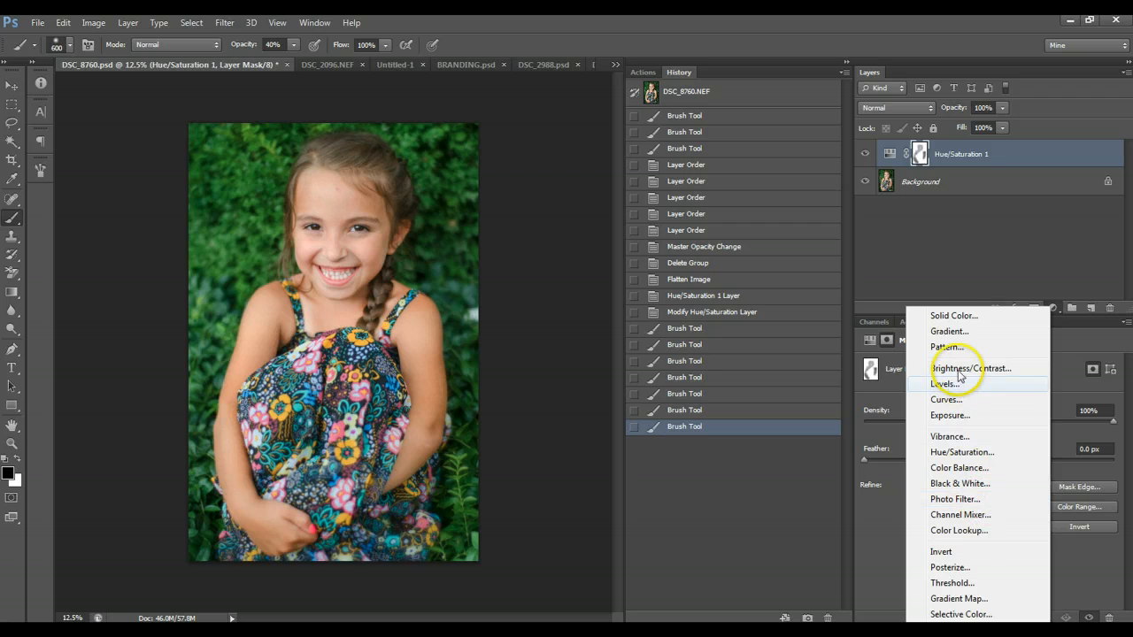
pyautogui.moveTo(969, 374)
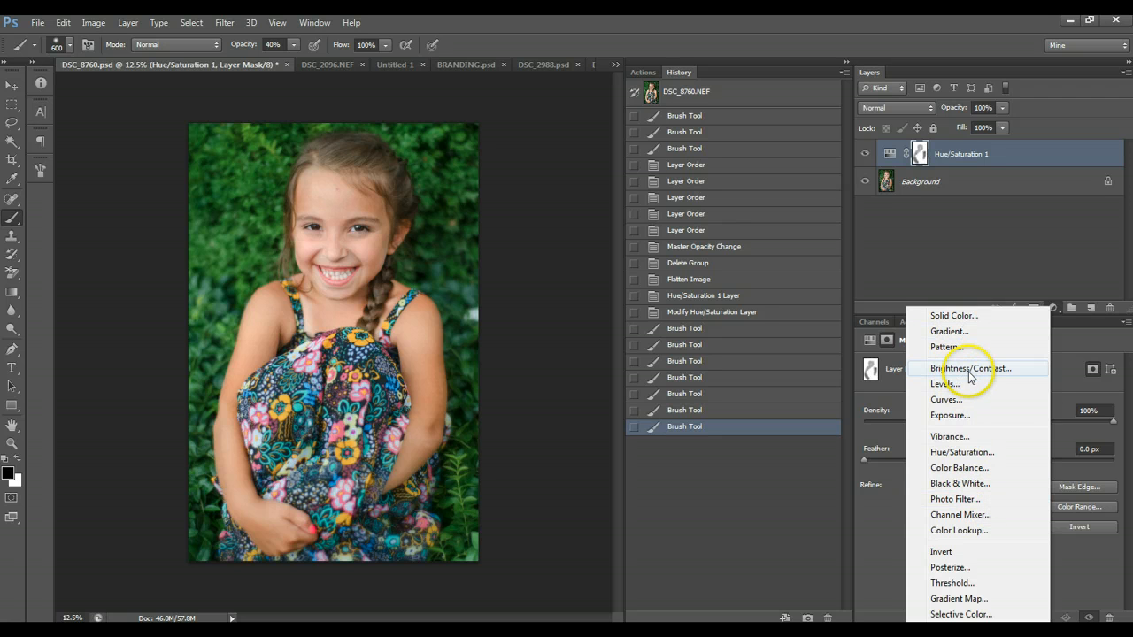
pyautogui.click(969, 368)
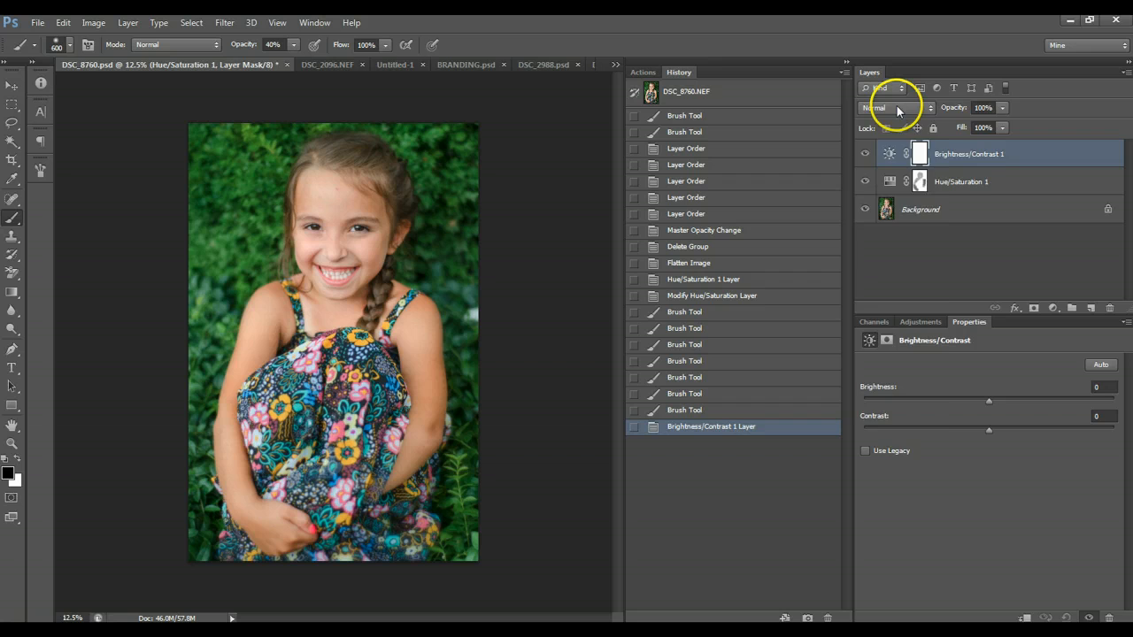
pyautogui.click(892, 107)
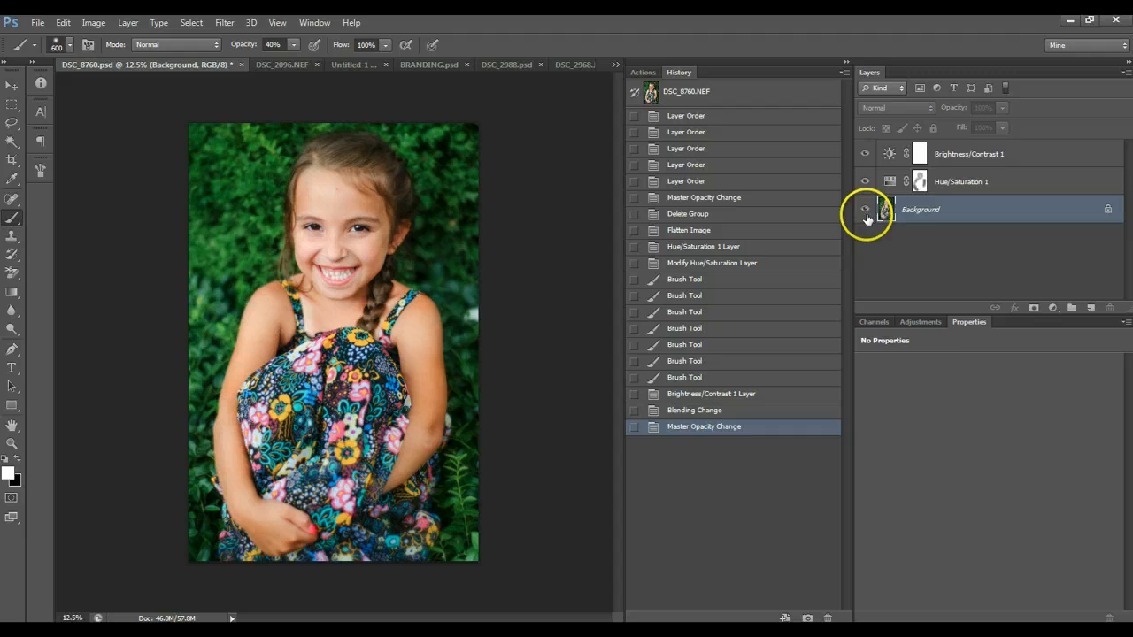
pyautogui.click(969, 153)
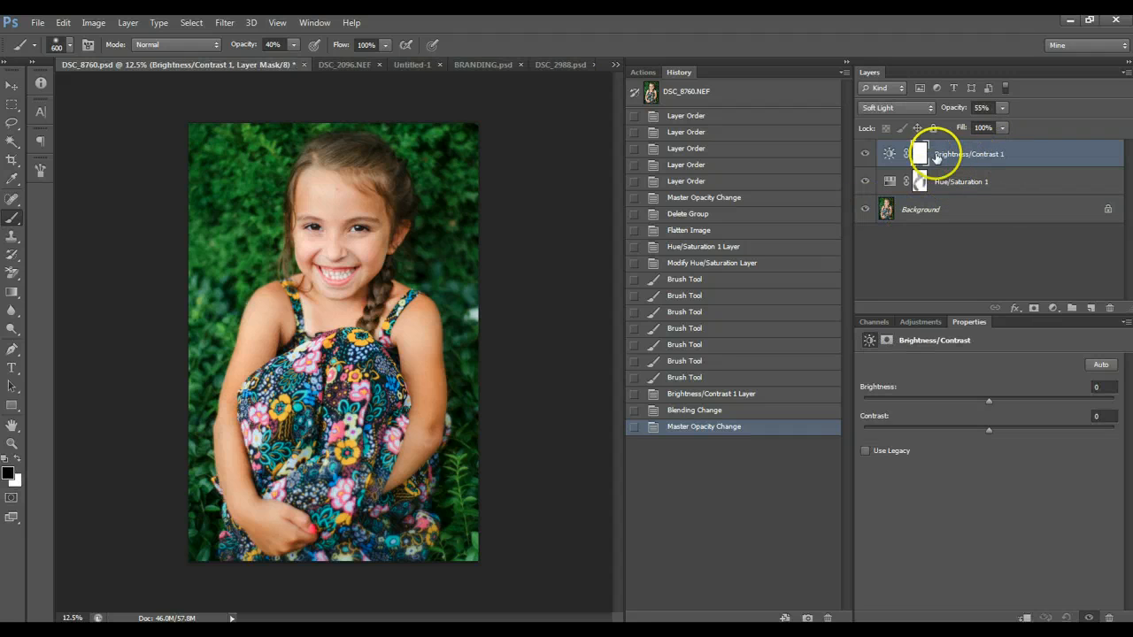
pyautogui.moveTo(956, 154)
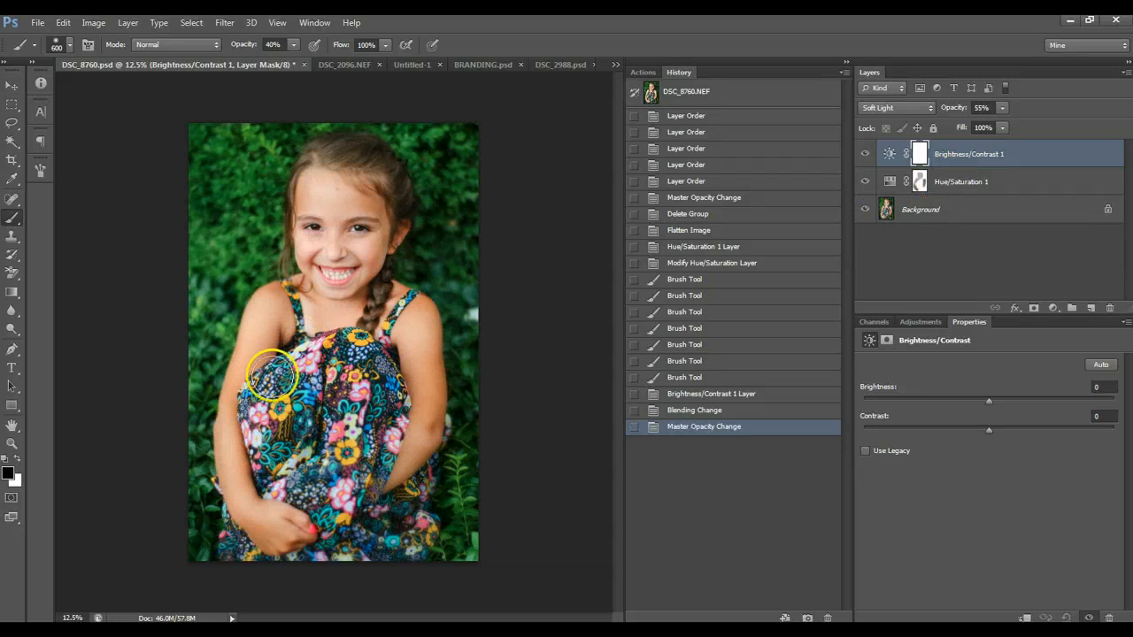
pyautogui.moveTo(411, 305)
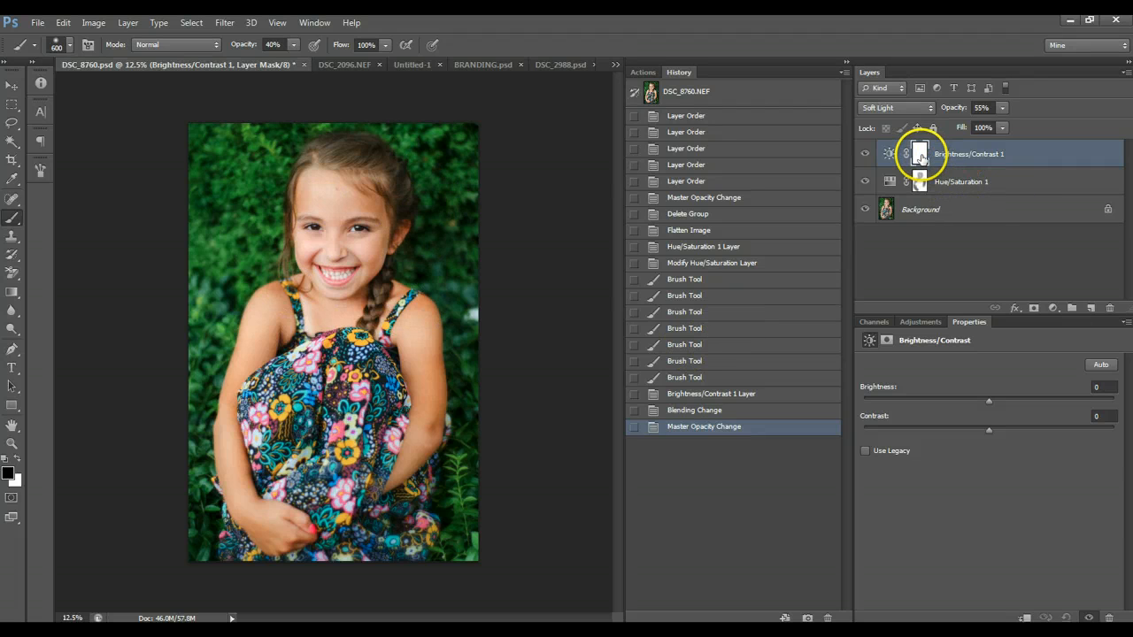
# Step: Target the Brightness/Contrast mask and paint black over the girl's face and arms
pyautogui.click(919, 154)
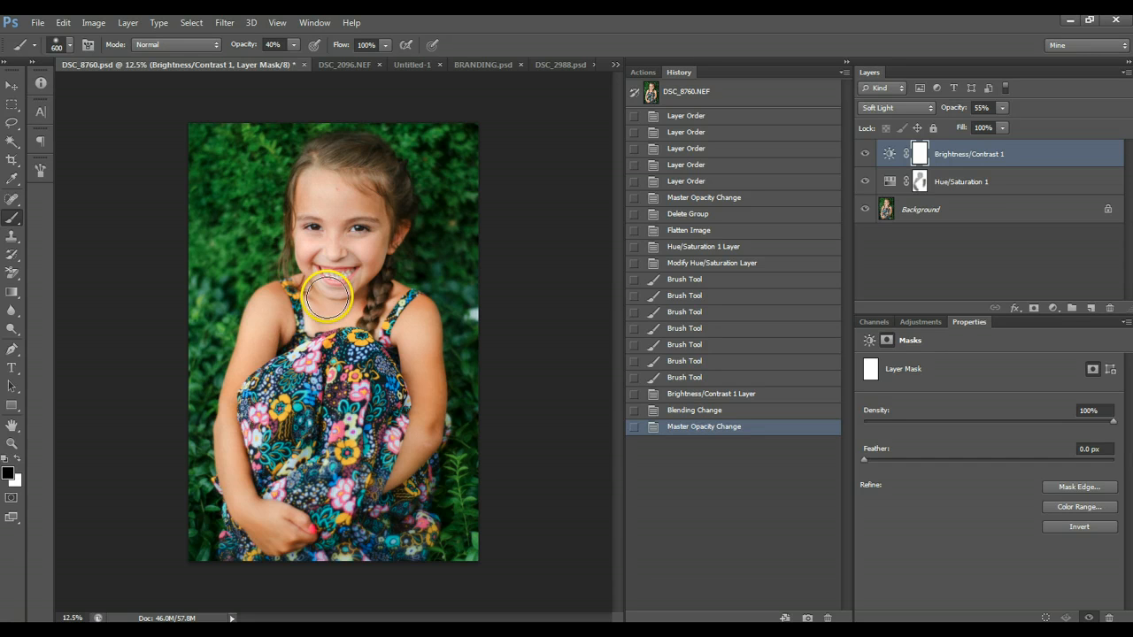
pyautogui.moveTo(328, 296); pyautogui.dragTo(248, 372)
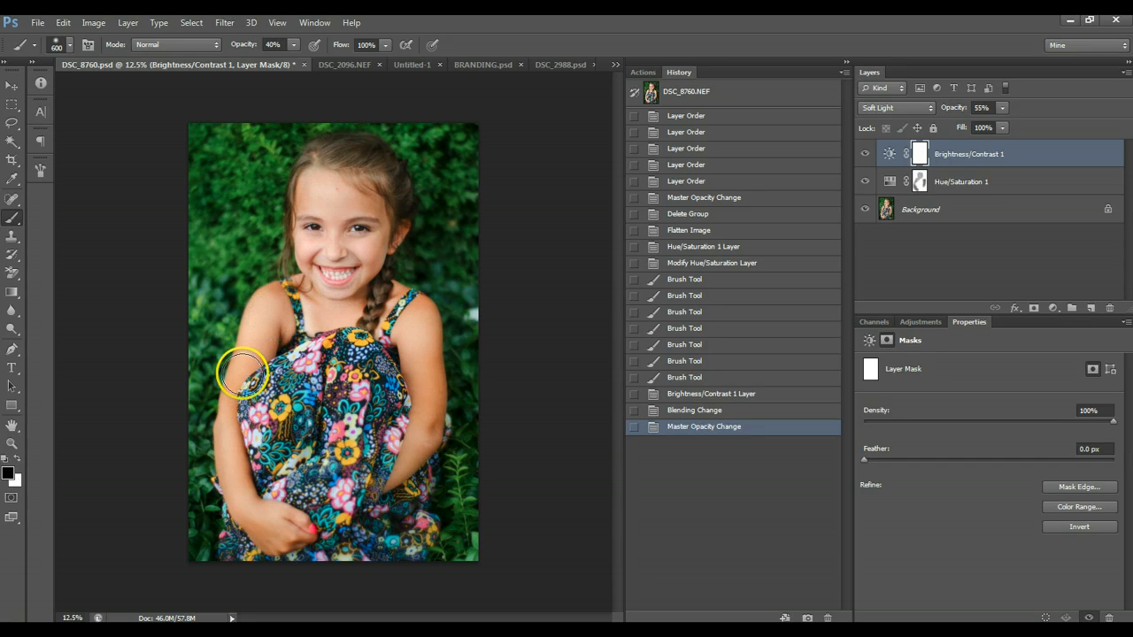
pyautogui.moveTo(416, 323)
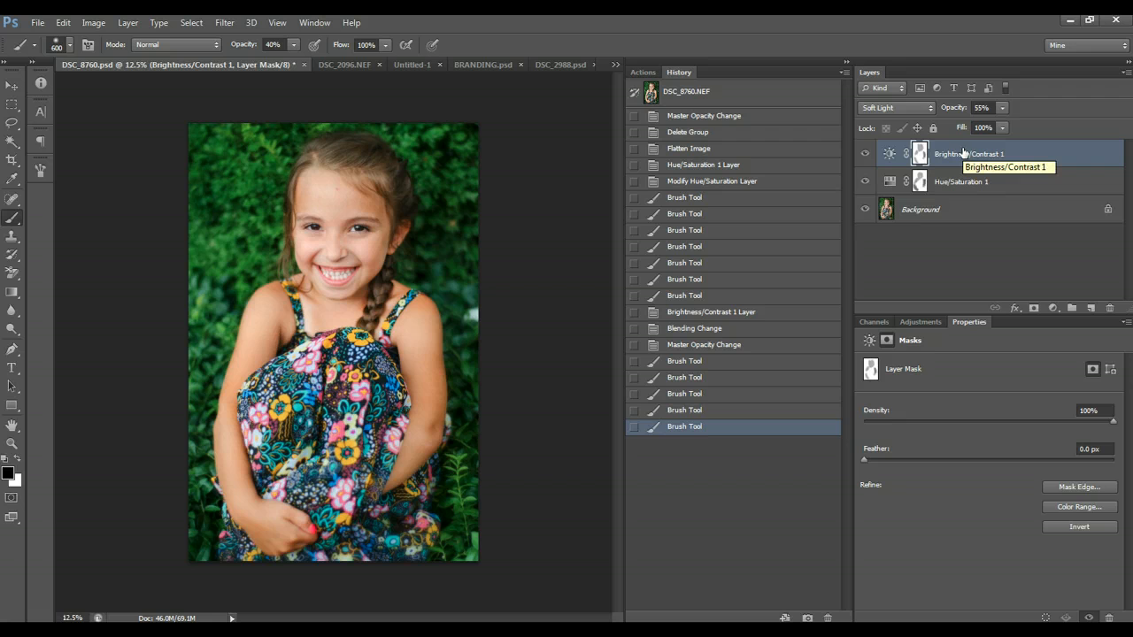
pyautogui.moveTo(1083, 308)
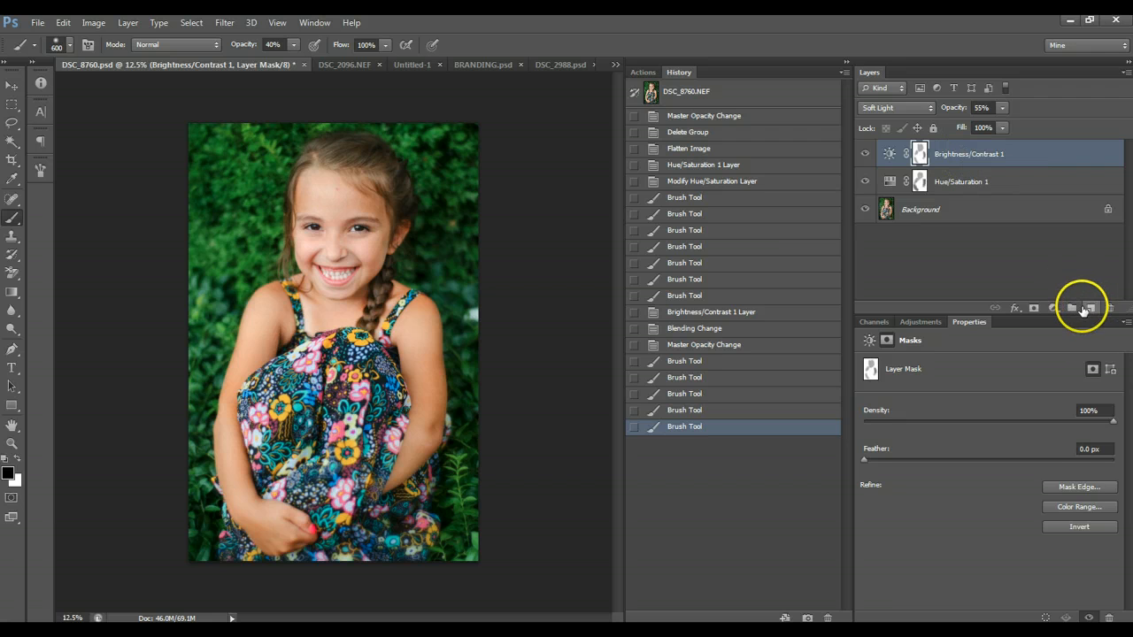
# Step: Add a Levels adjustment layer at the top and open its channel choices
pyautogui.click(1074, 308)
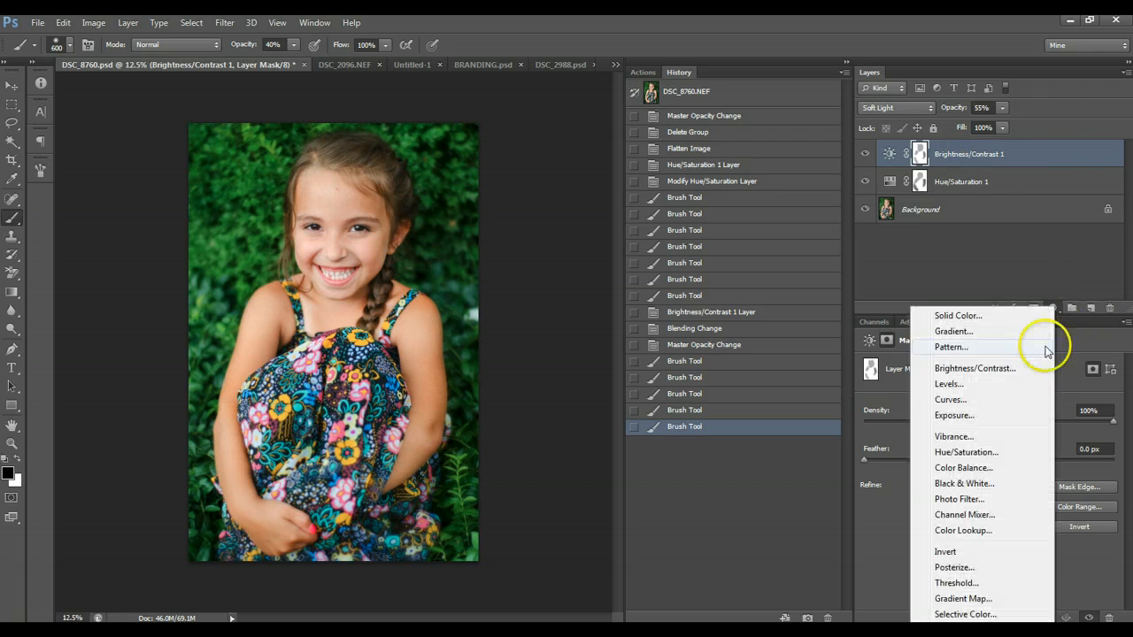
pyautogui.moveTo(960, 468)
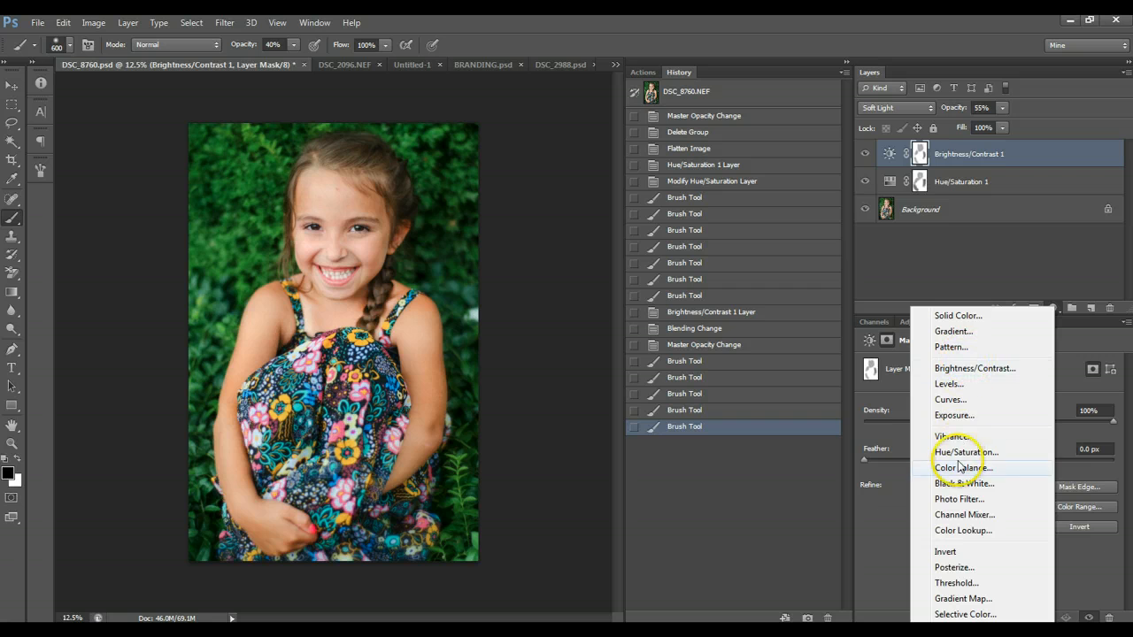
pyautogui.moveTo(960, 384)
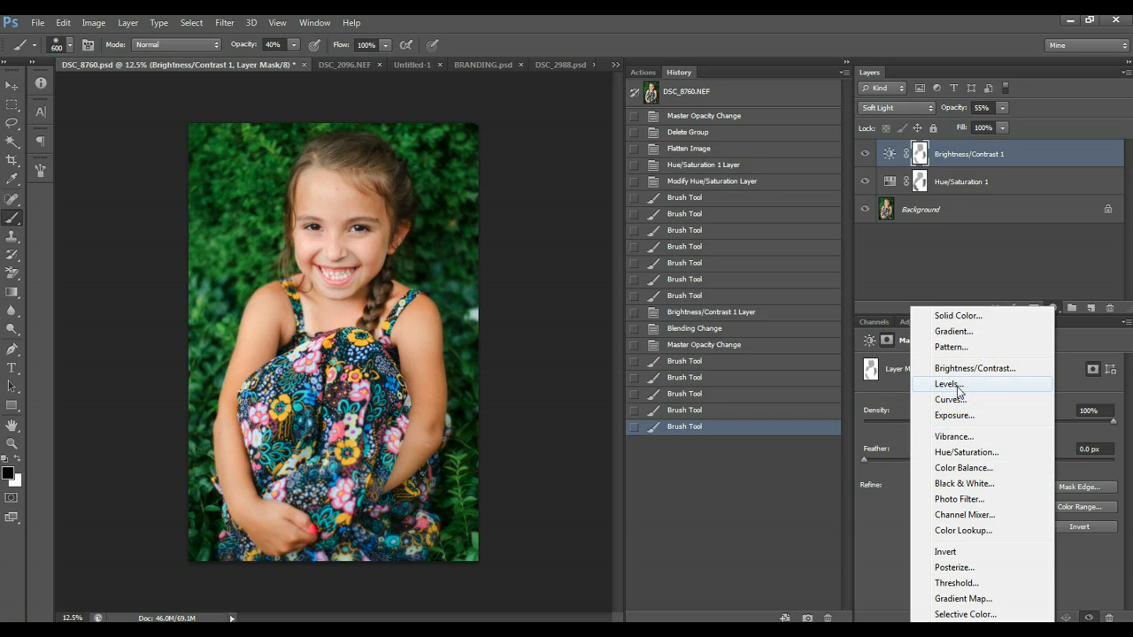
pyautogui.click(949, 383)
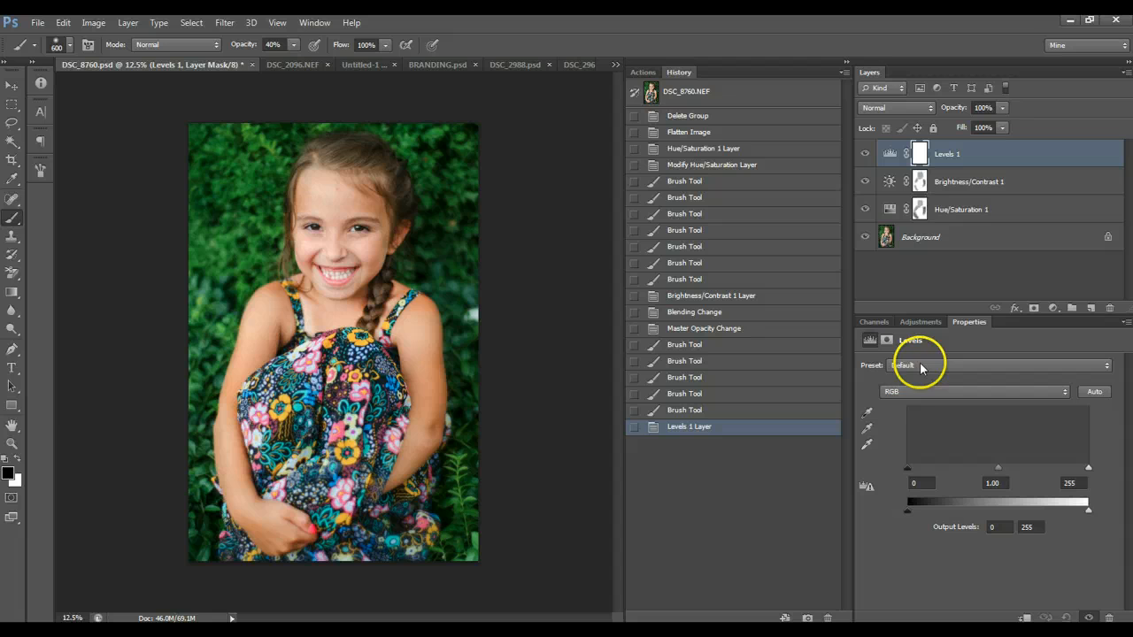
pyautogui.click(973, 392)
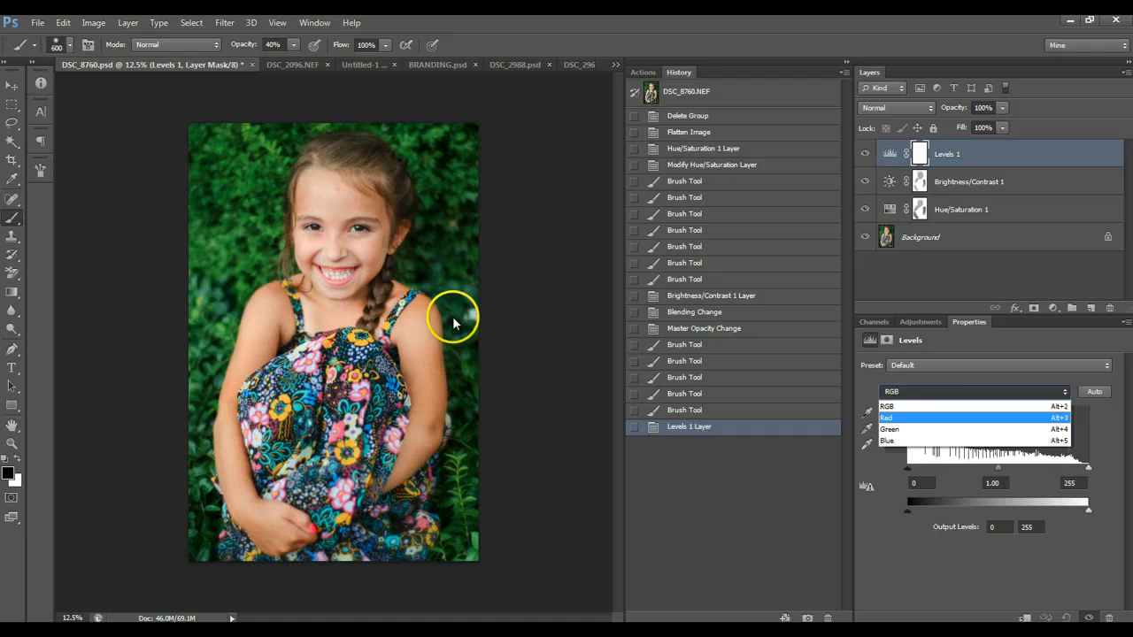
# Step: On the Green channel, tune the output shadow and midtone sliders
pyautogui.click(889, 428)
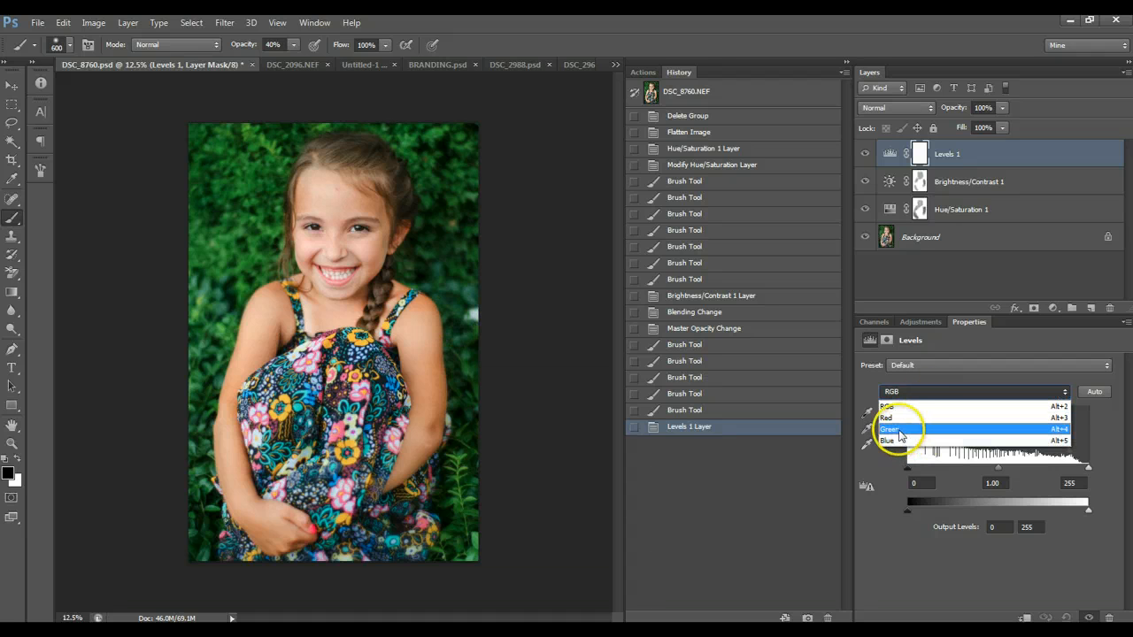
pyautogui.click(898, 428)
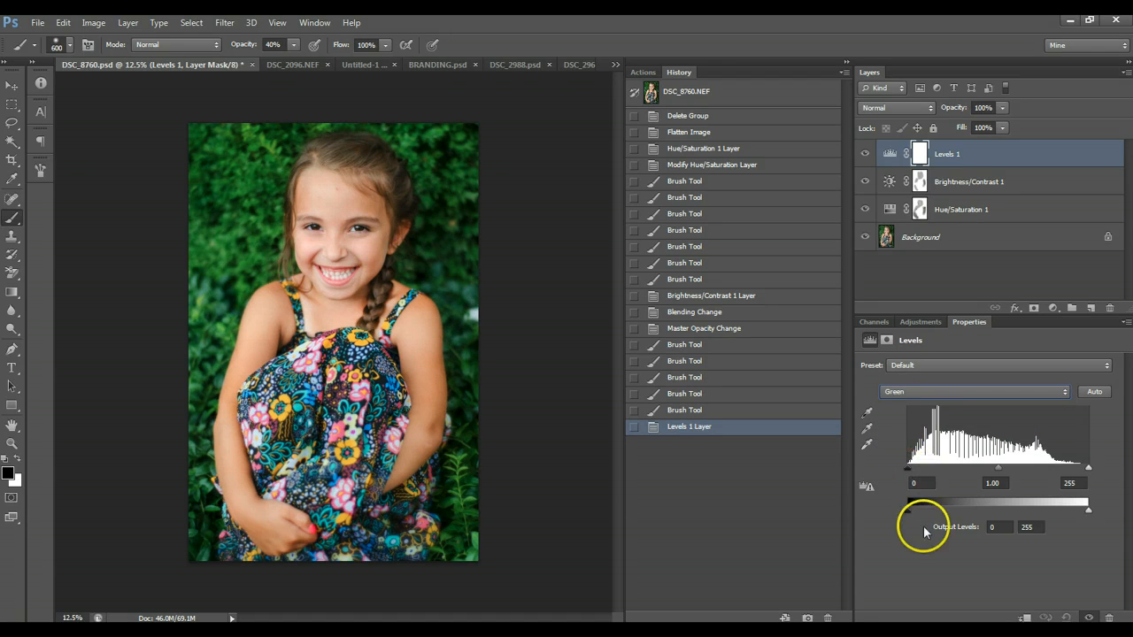
pyautogui.moveTo(906, 502); pyautogui.dragTo(924, 503)
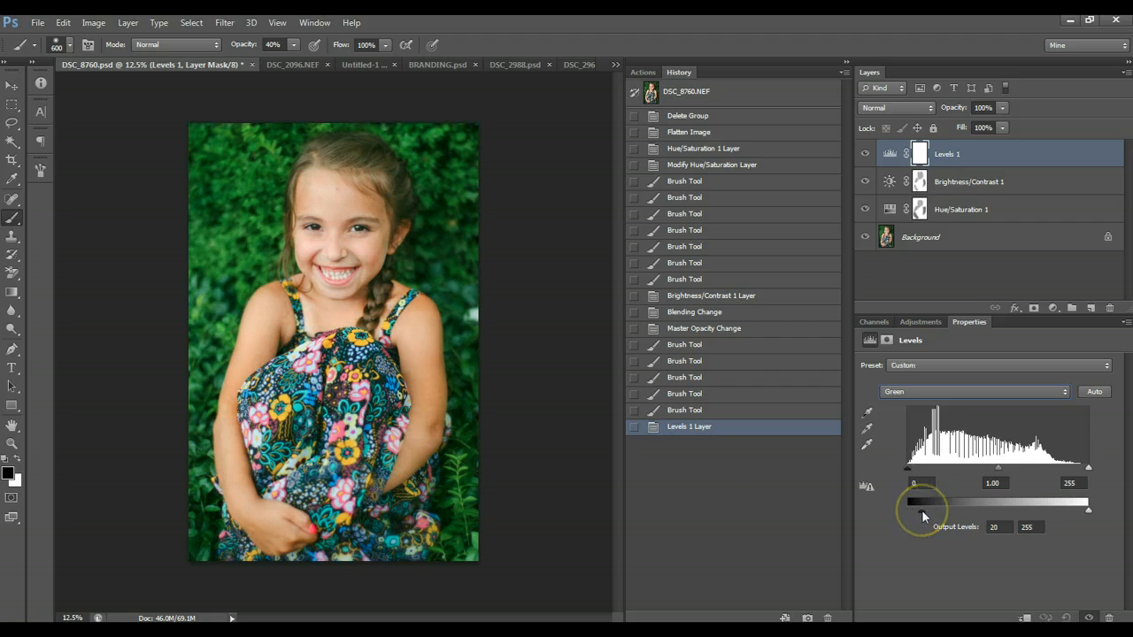
pyautogui.moveTo(924, 503); pyautogui.dragTo(910, 503)
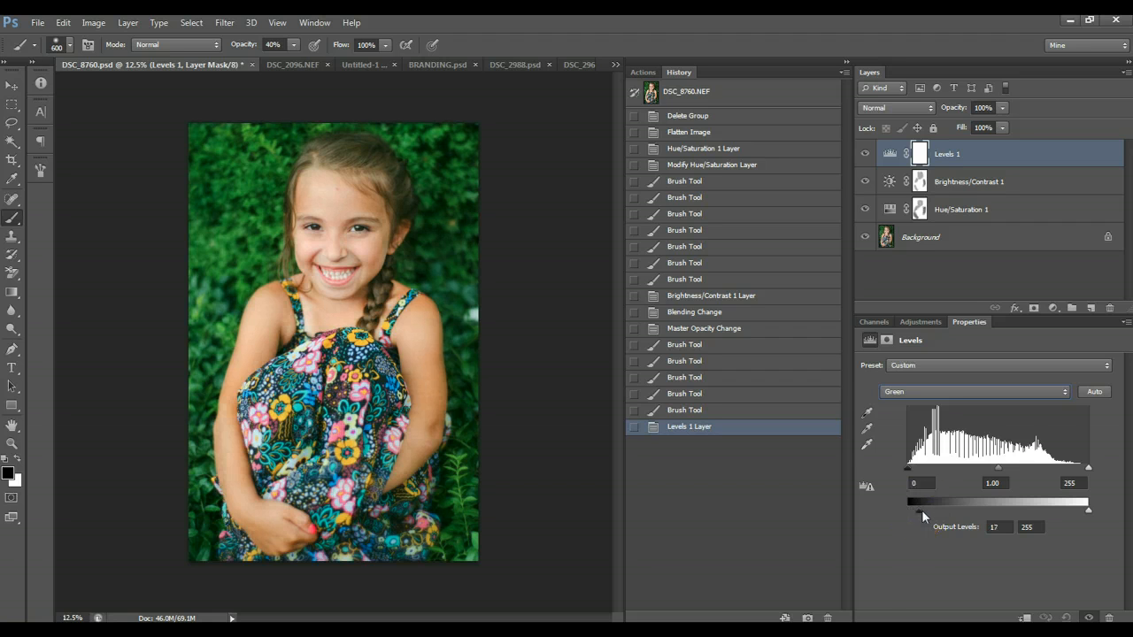
pyautogui.moveTo(907, 503); pyautogui.dragTo(927, 503)
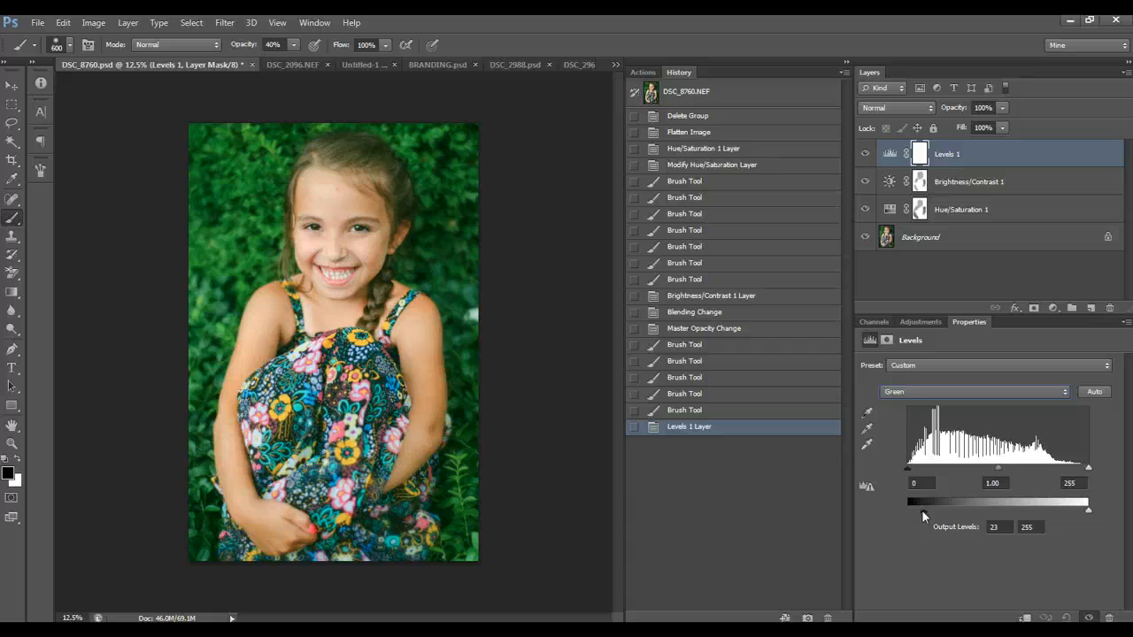
pyautogui.moveTo(998, 502); pyautogui.dragTo(1000, 502)
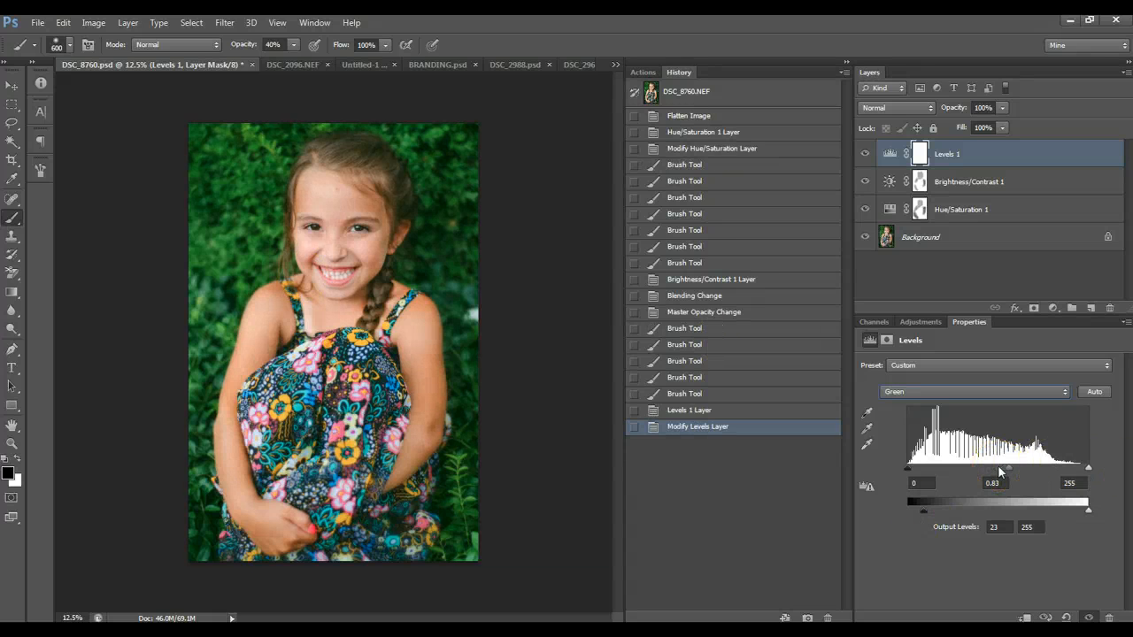
pyautogui.moveTo(1006, 469); pyautogui.dragTo(1007, 469)
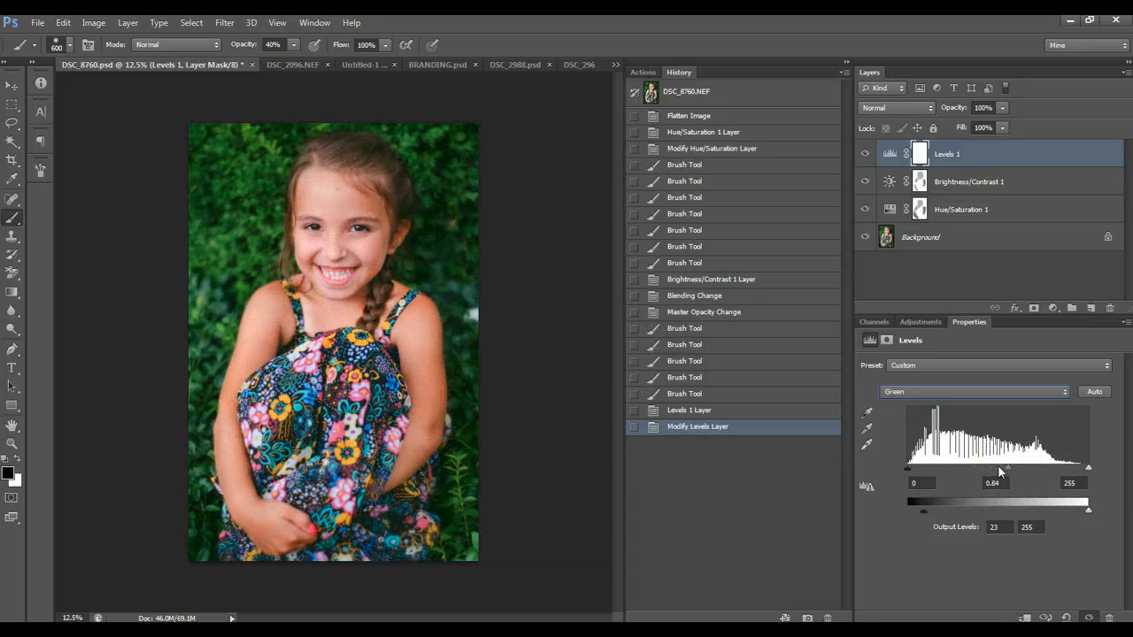
pyautogui.moveTo(1007, 467); pyautogui.dragTo(984, 468)
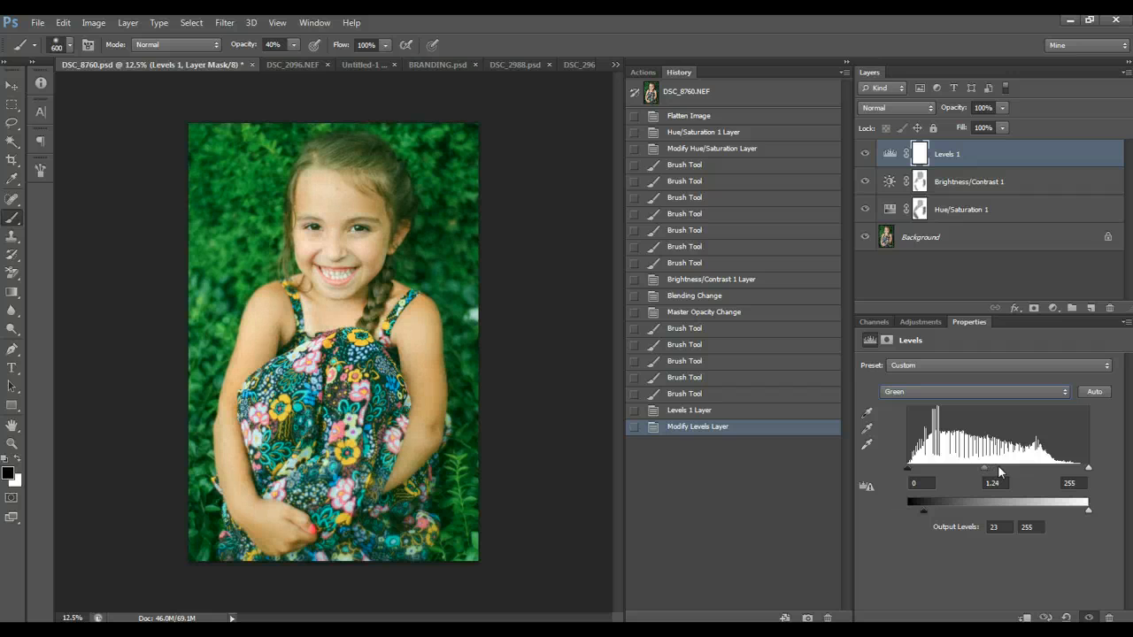
pyautogui.moveTo(986, 467); pyautogui.dragTo(983, 469)
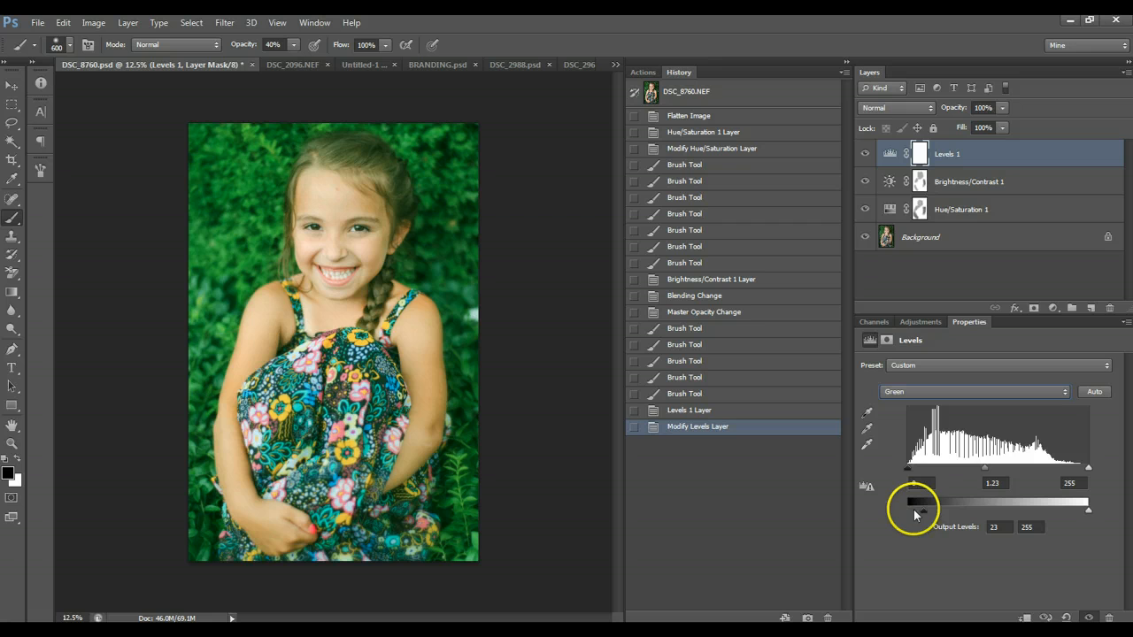
pyautogui.moveTo(917, 509); pyautogui.dragTo(910, 509)
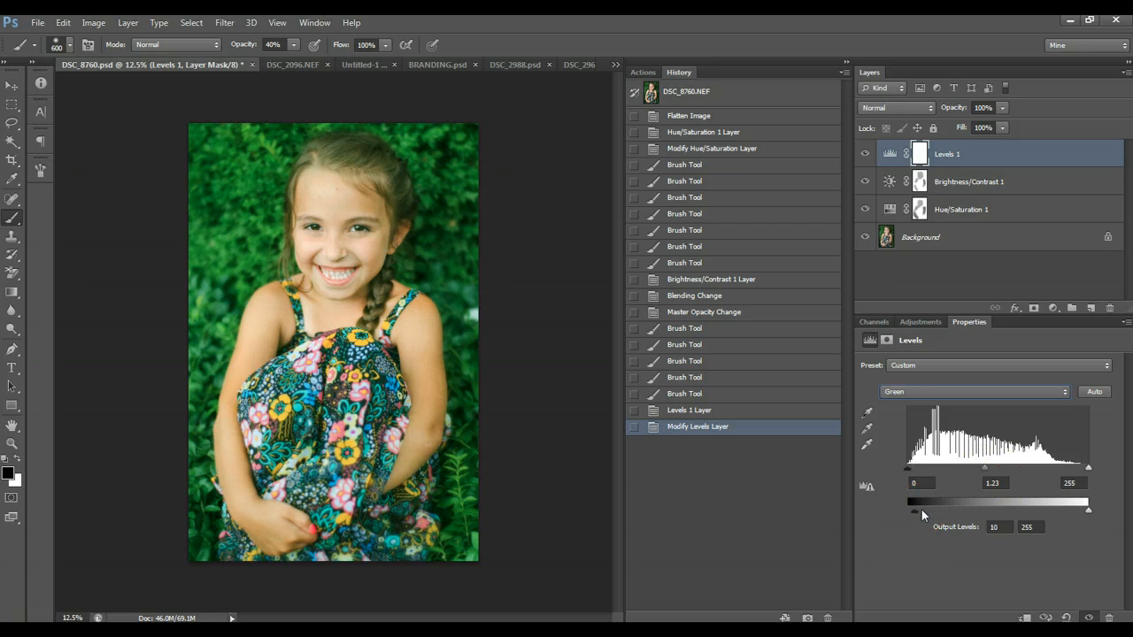
# Step: Raise the Blue channel output shadow and set the RGB black input to 28
pyautogui.click(974, 391)
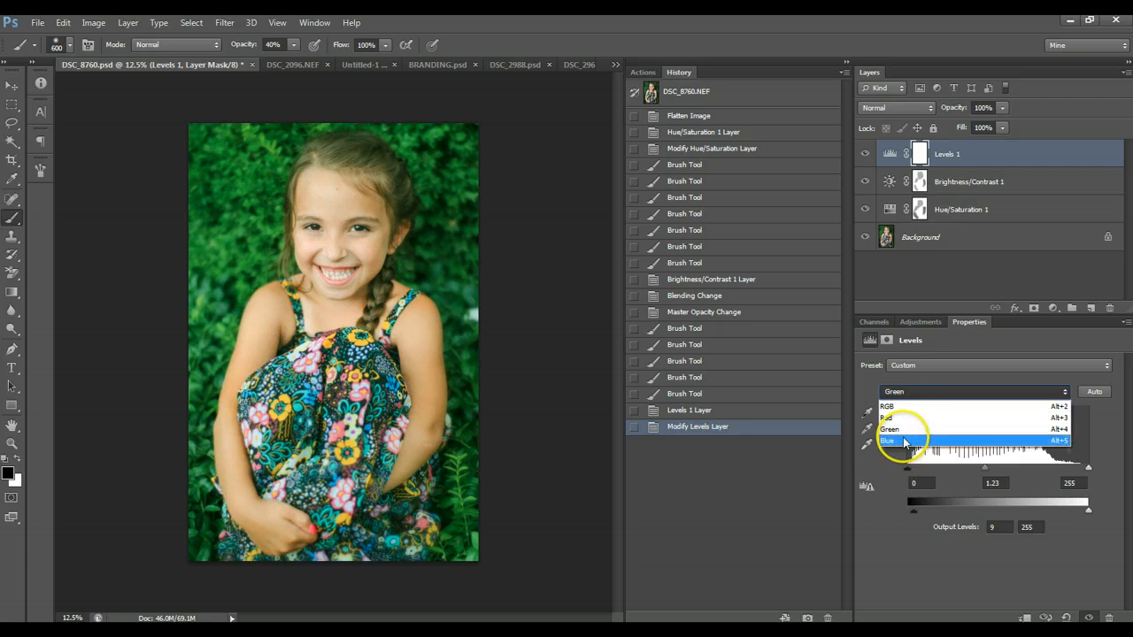
pyautogui.click(904, 438)
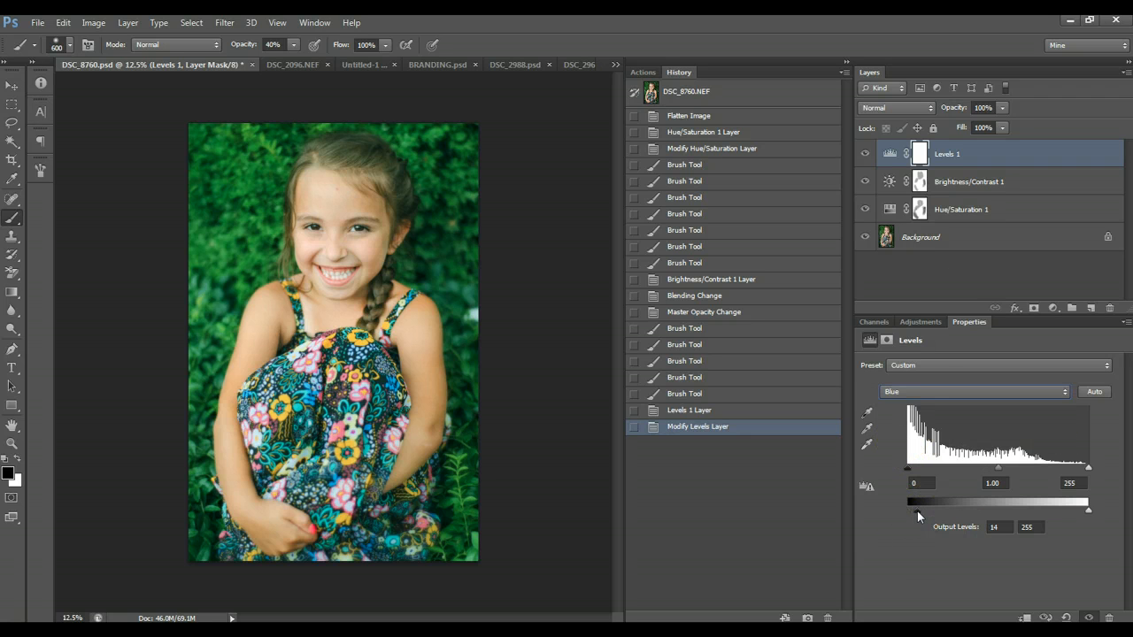
pyautogui.moveTo(907, 510); pyautogui.dragTo(957, 510)
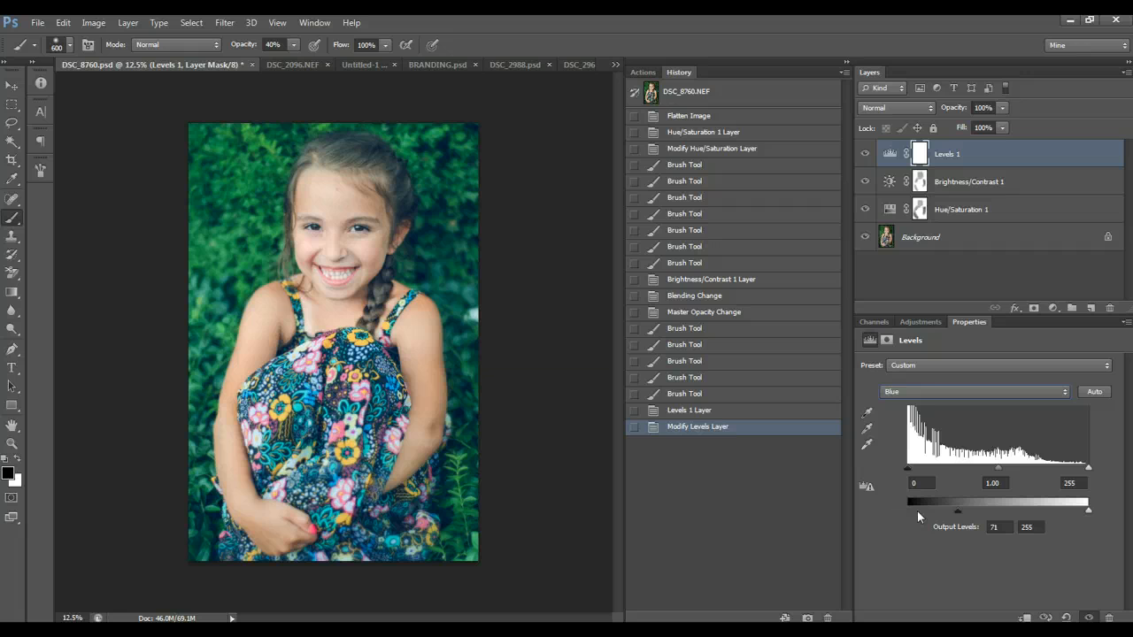
pyautogui.click(973, 392)
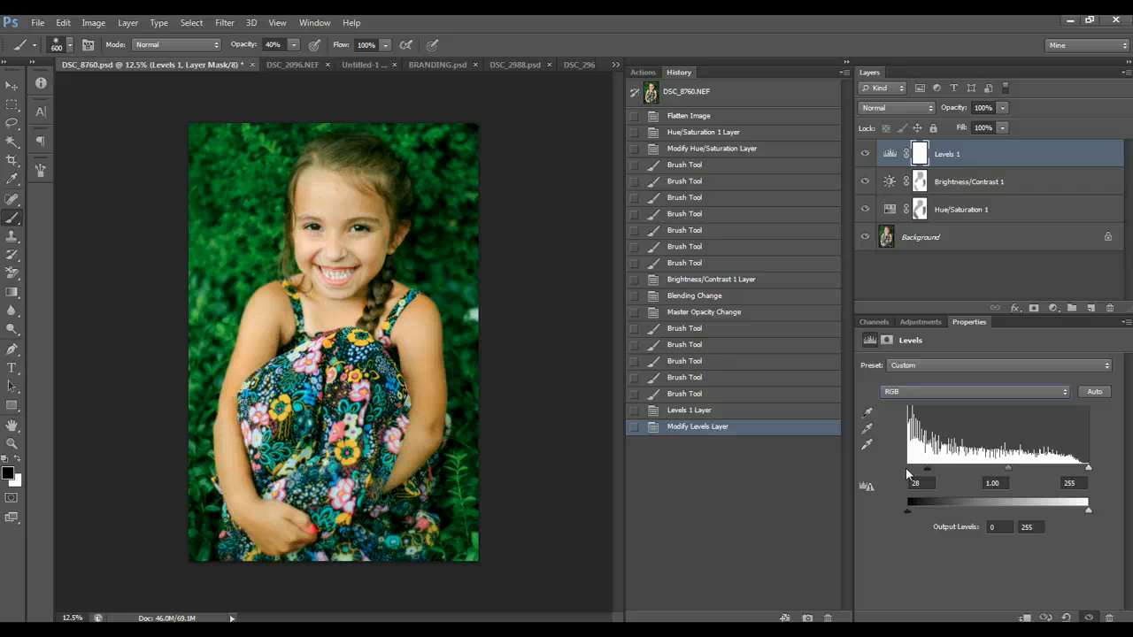
pyautogui.moveTo(382, 229)
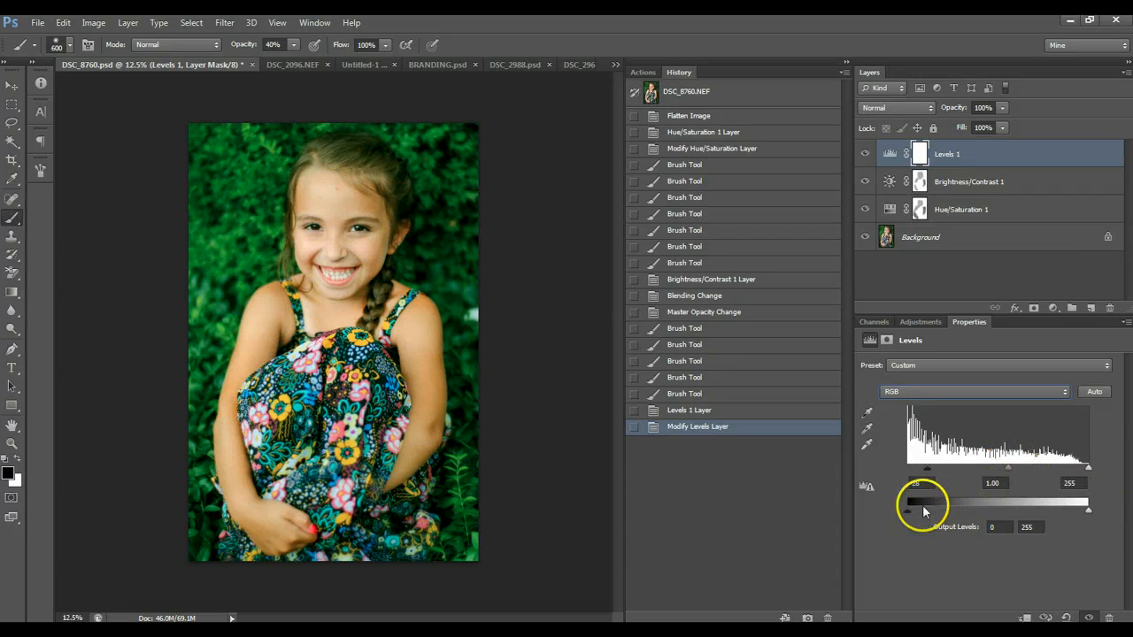
pyautogui.moveTo(907, 502); pyautogui.dragTo(910, 501)
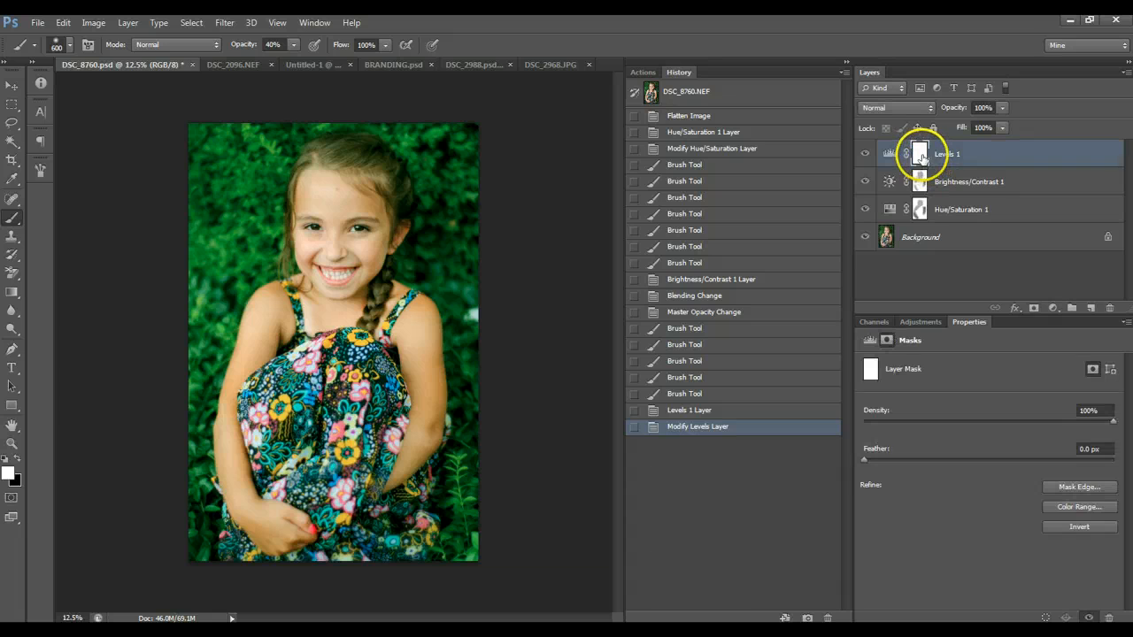
pyautogui.moveTo(921, 158)
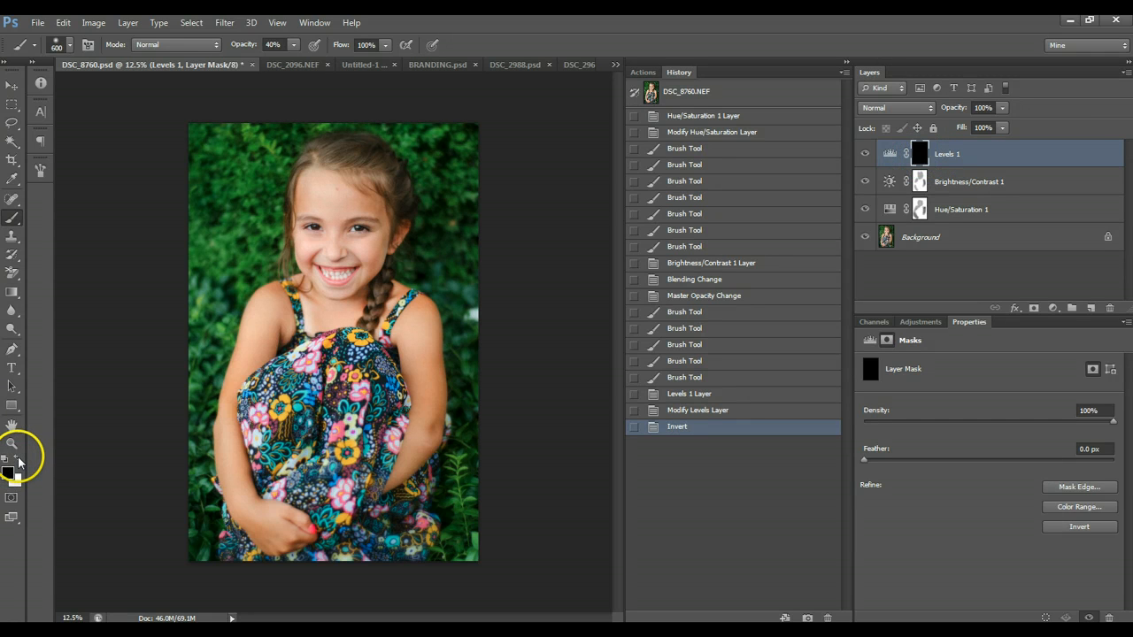
pyautogui.moveTo(97, 391)
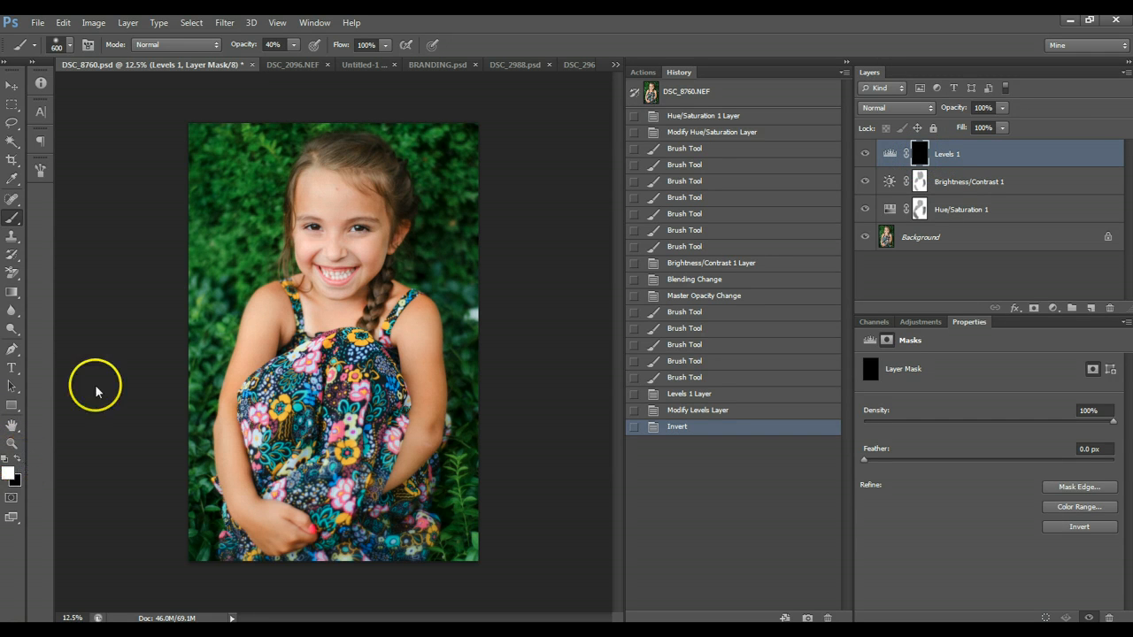
pyautogui.moveTo(13, 482)
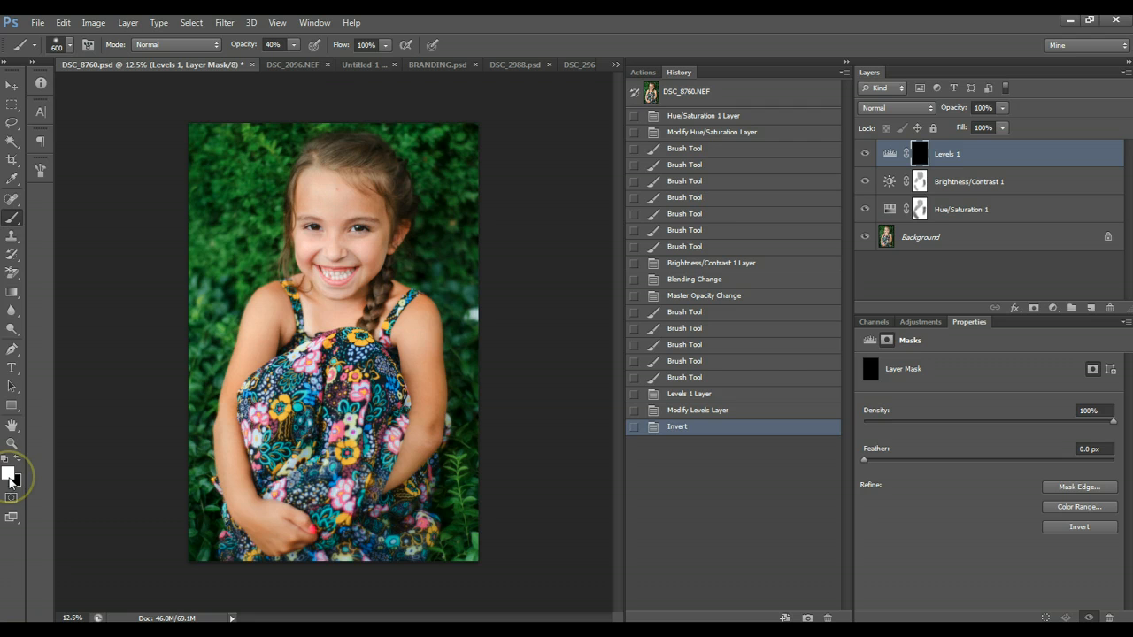
pyautogui.moveTo(12, 477)
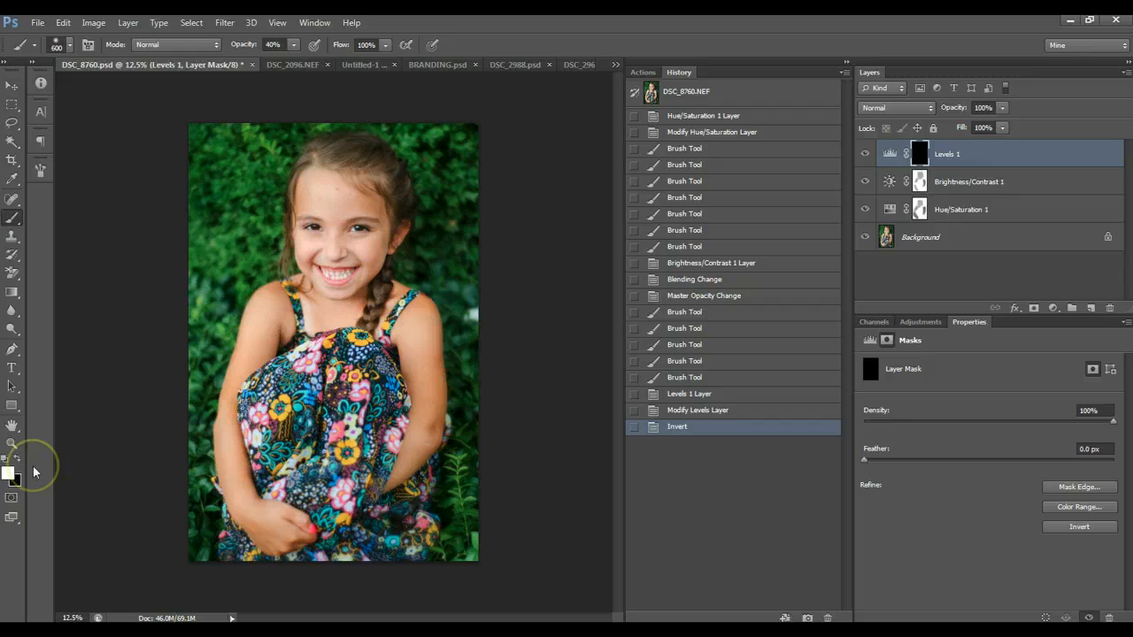
pyautogui.moveTo(183, 162)
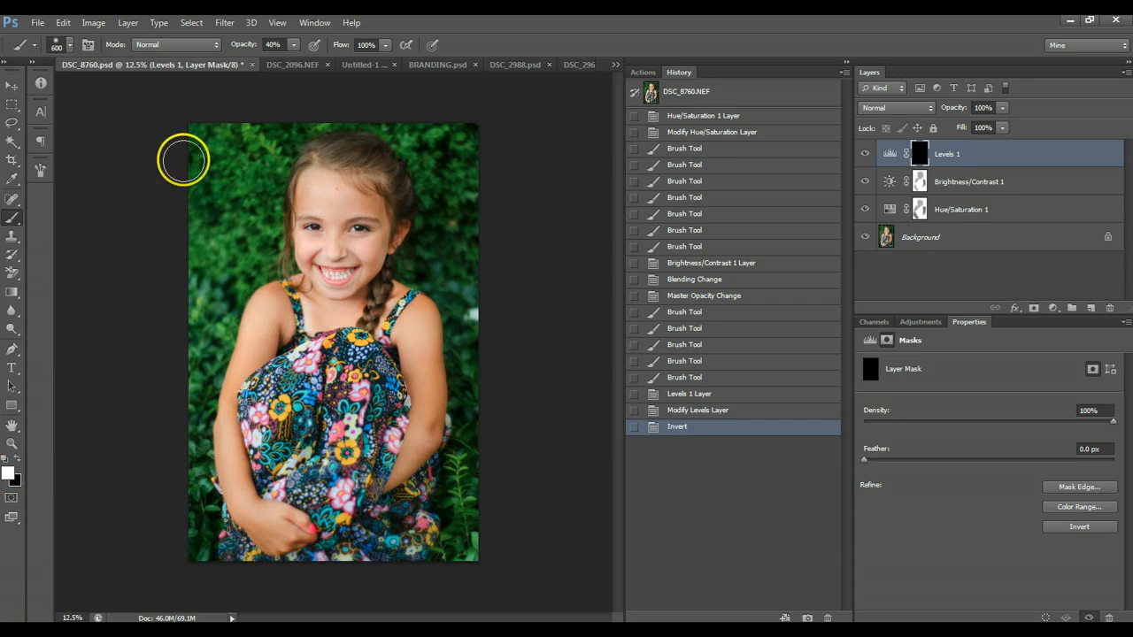
pyautogui.moveTo(201, 137)
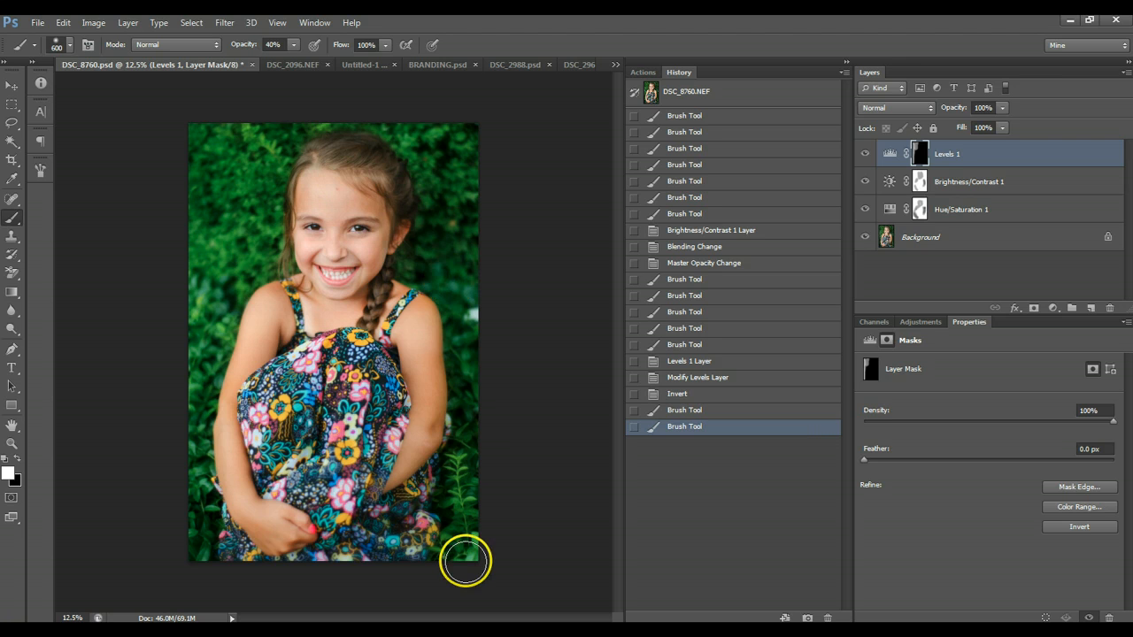
pyautogui.moveTo(451, 276)
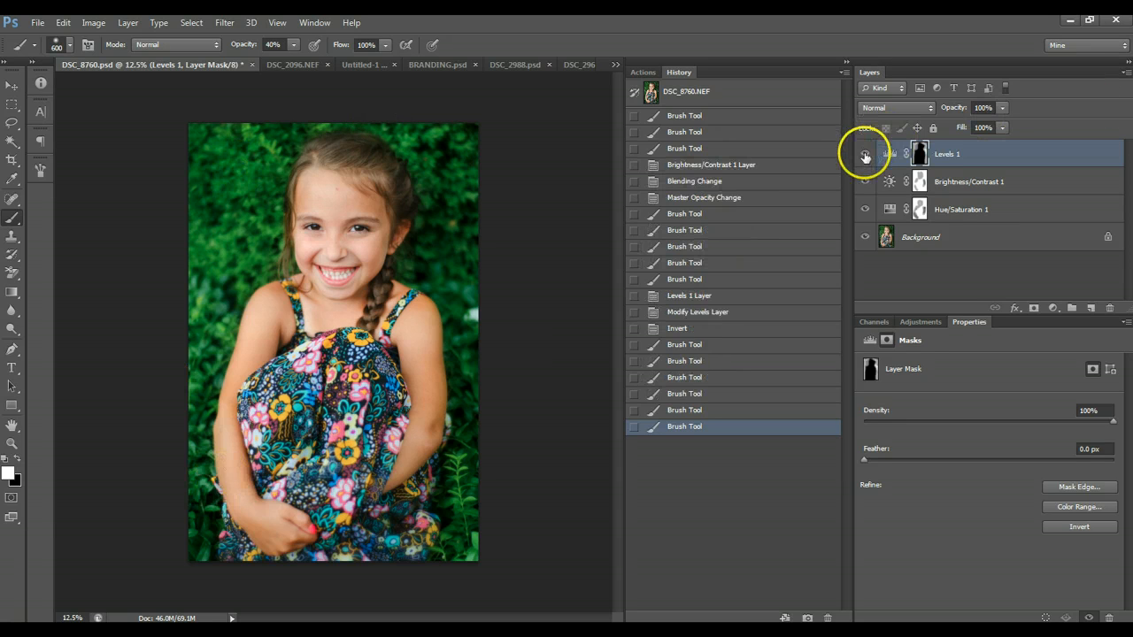
# Step: Toggle the Levels layer visibility to compare before and after
pyautogui.click(865, 154)
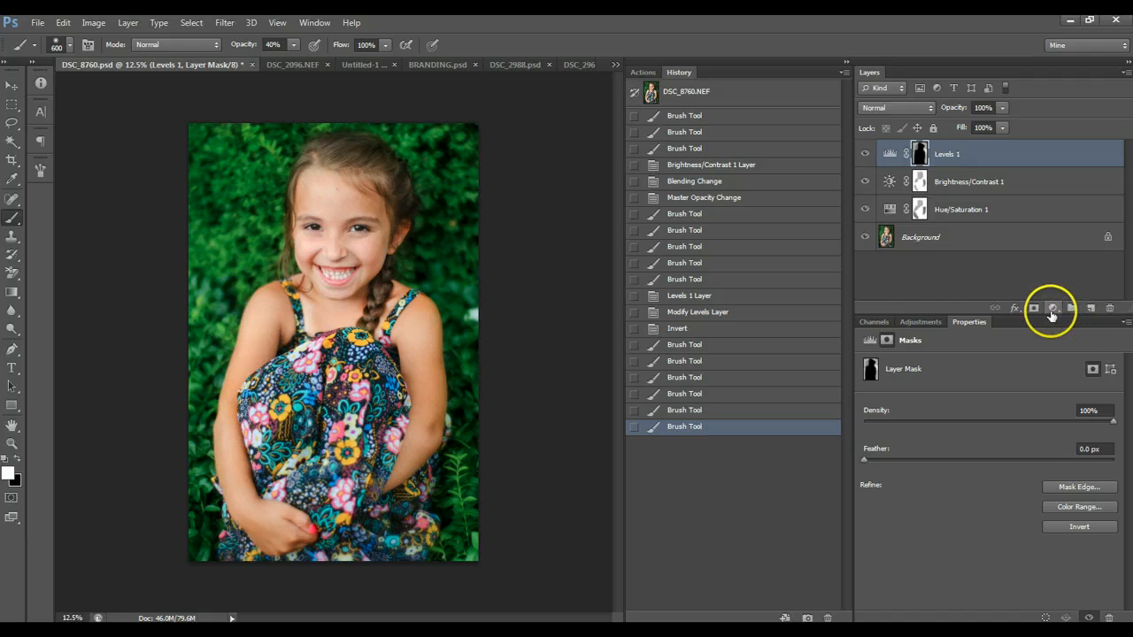
# Step: Add a second Levels adjustment layer and select its Red channel
pyautogui.click(1052, 308)
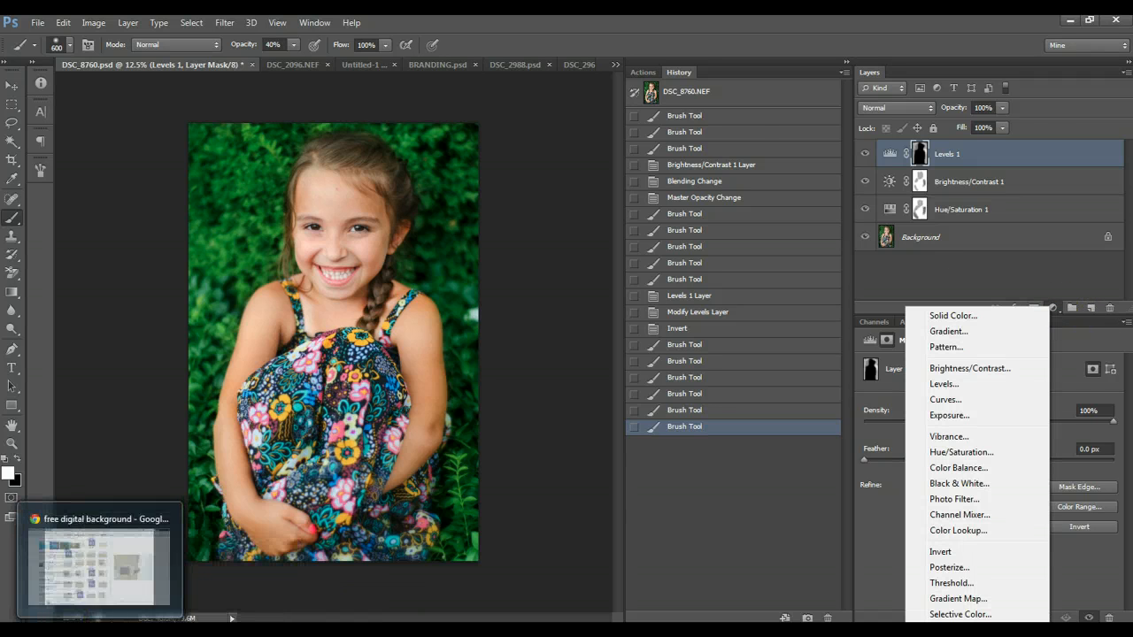
pyautogui.click(943, 383)
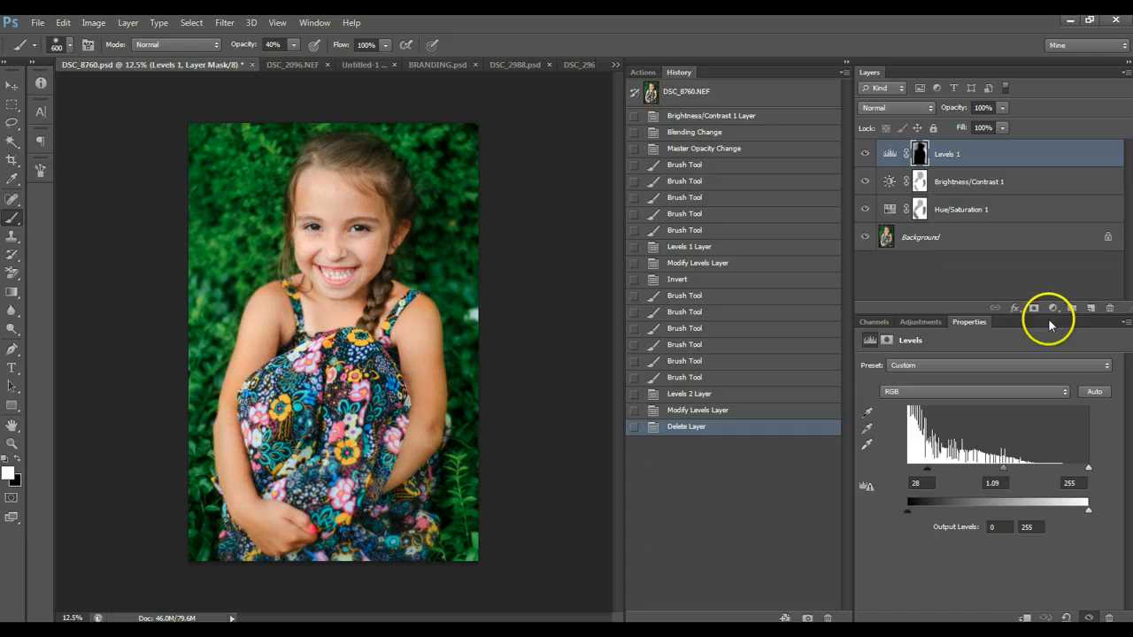
pyautogui.click(1052, 308)
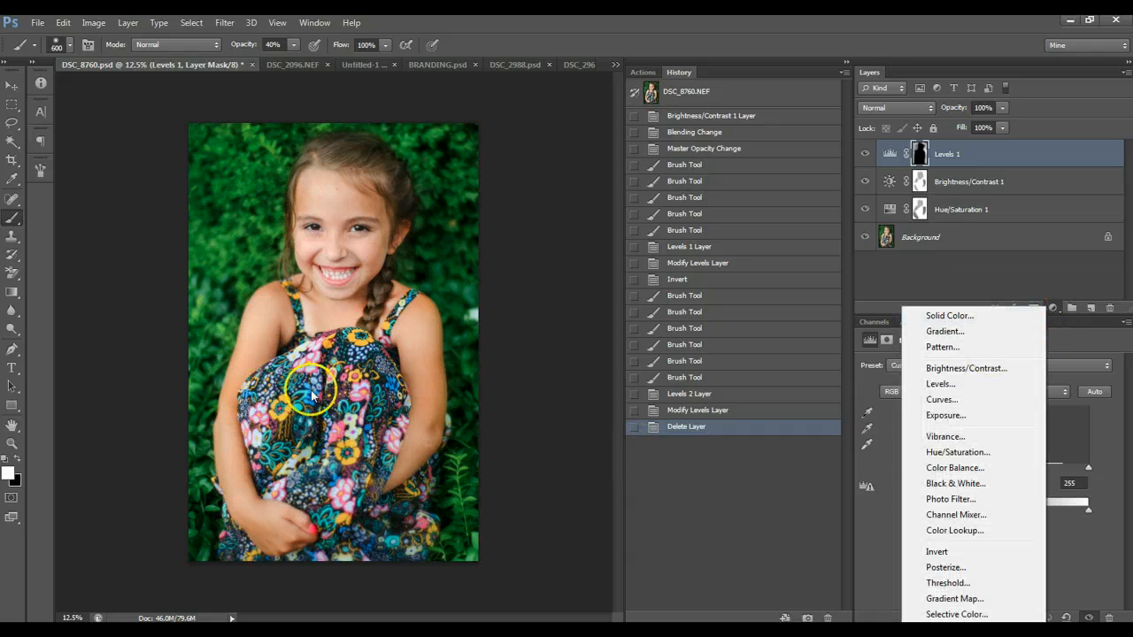
pyautogui.click(940, 383)
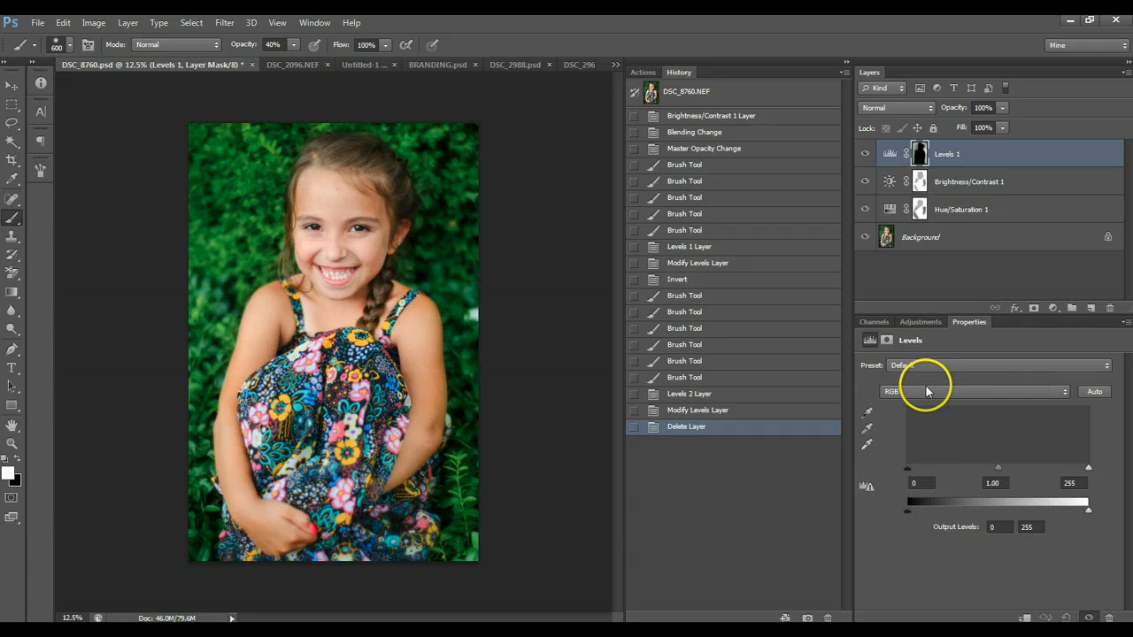
pyautogui.click(974, 391)
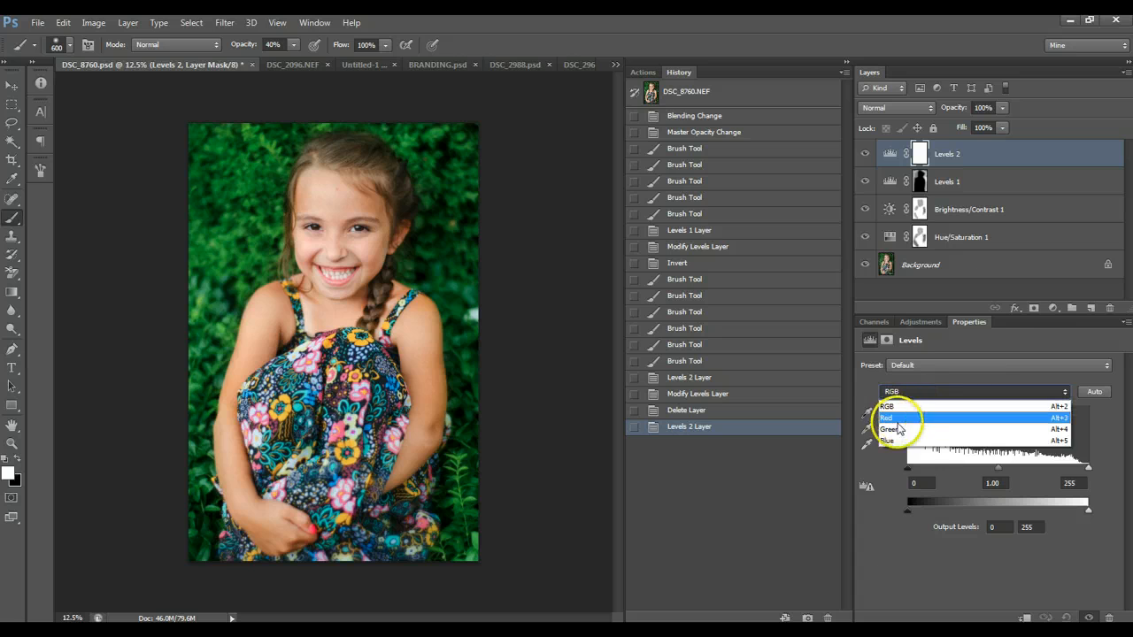
pyautogui.click(889, 418)
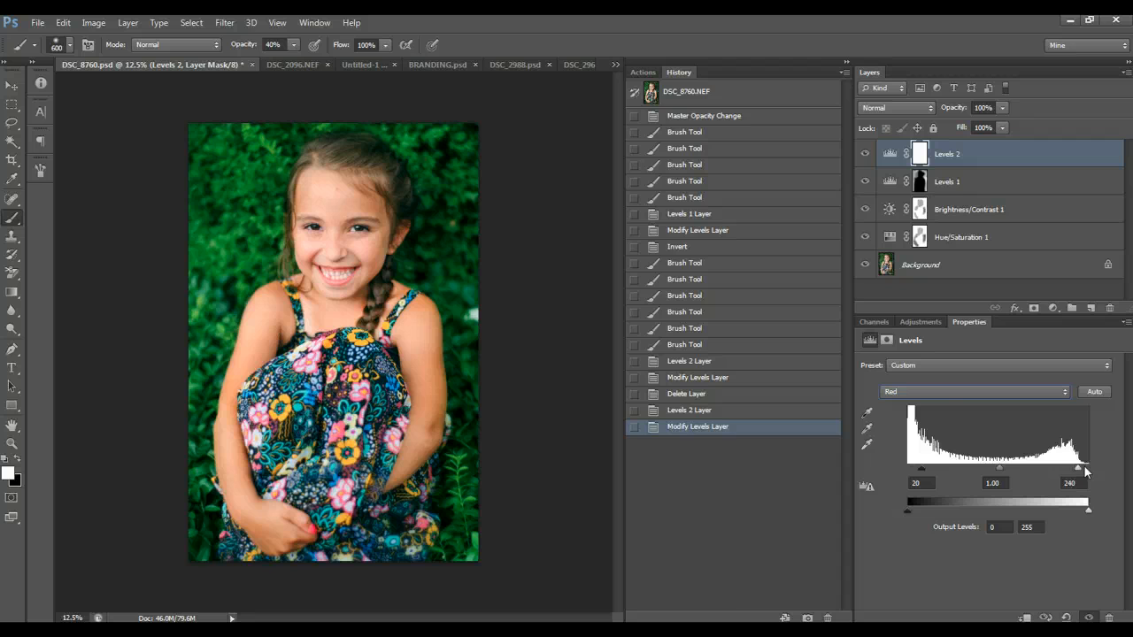
# Step: Clip the Green and Blue inputs to 20 and 240, then toggle Levels 2 to compare
pyautogui.click(973, 391)
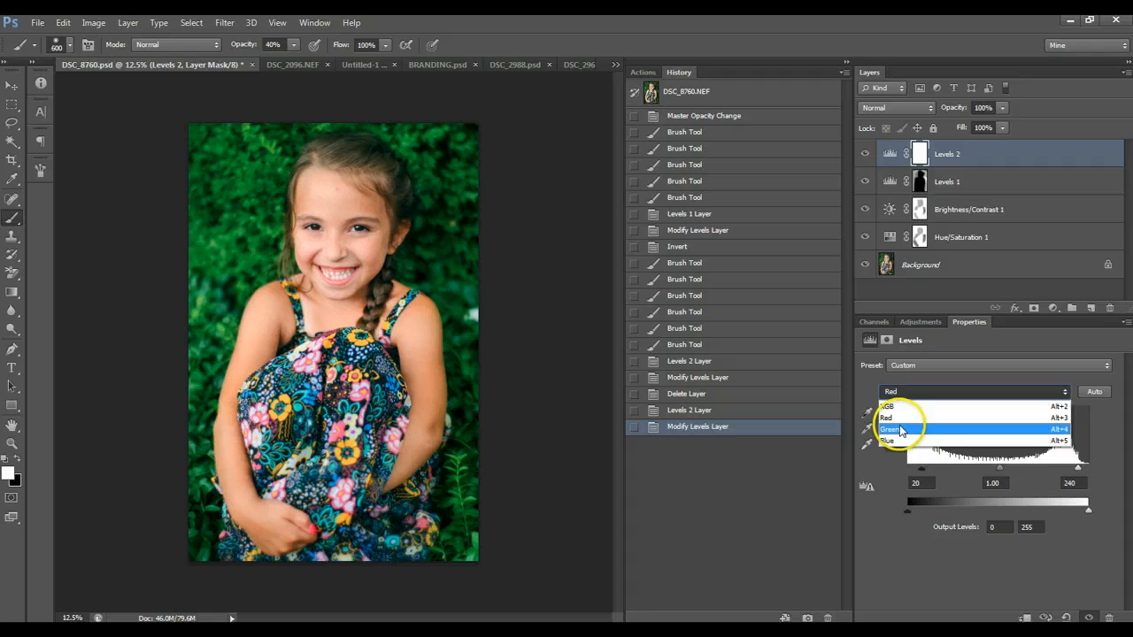
pyautogui.click(903, 429)
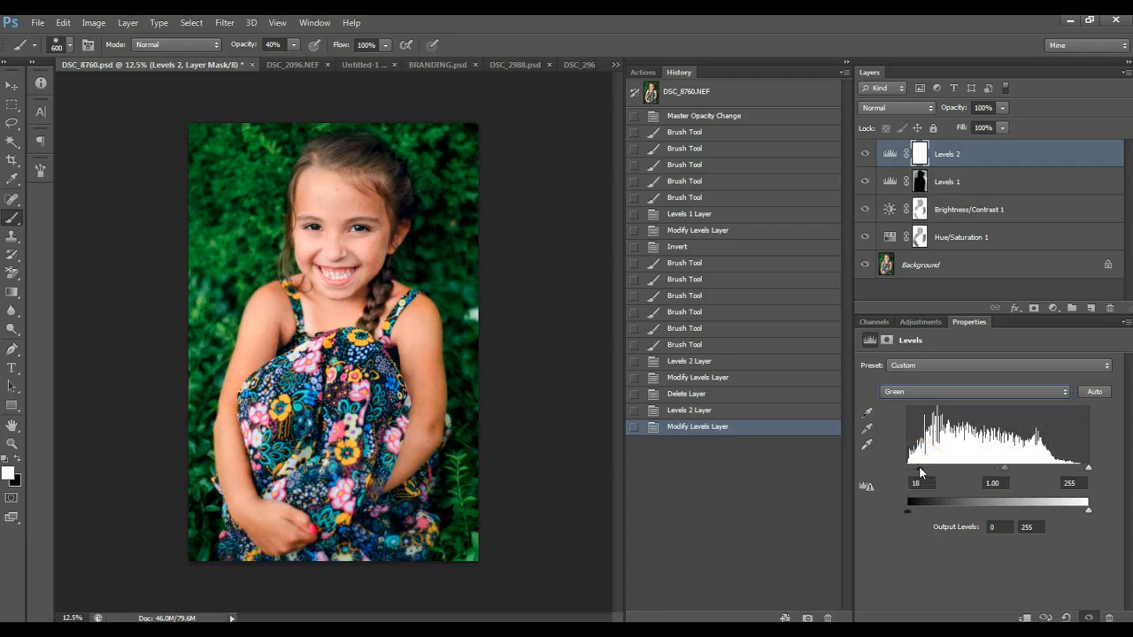
pyautogui.moveTo(1088, 468); pyautogui.dragTo(1077, 468)
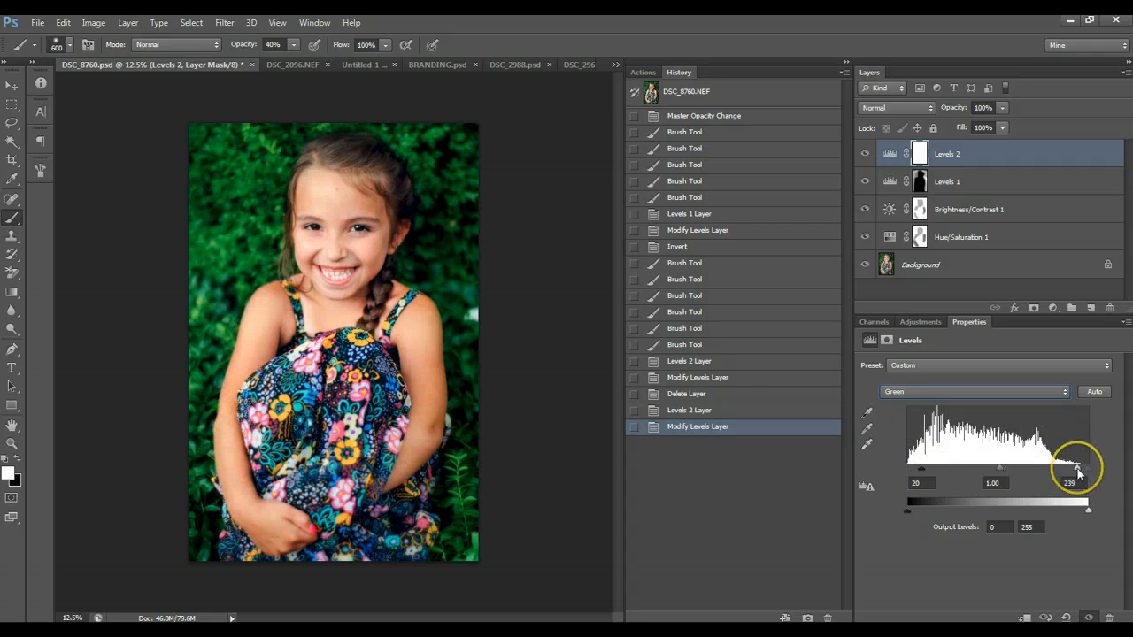
pyautogui.moveTo(1078, 470); pyautogui.dragTo(1079, 470)
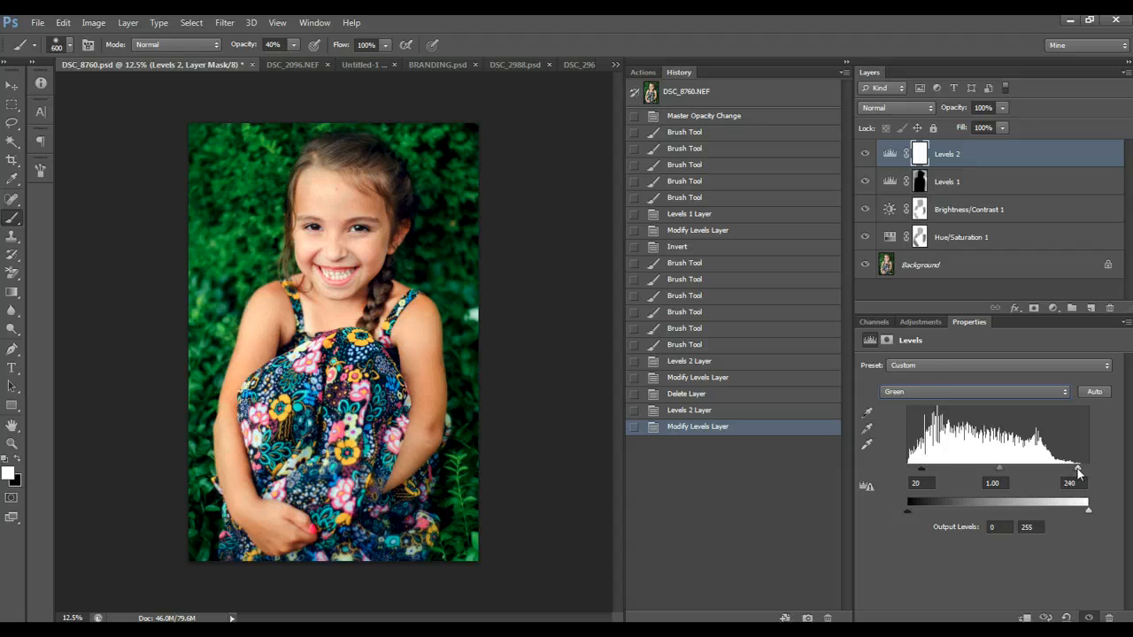
pyautogui.click(974, 391)
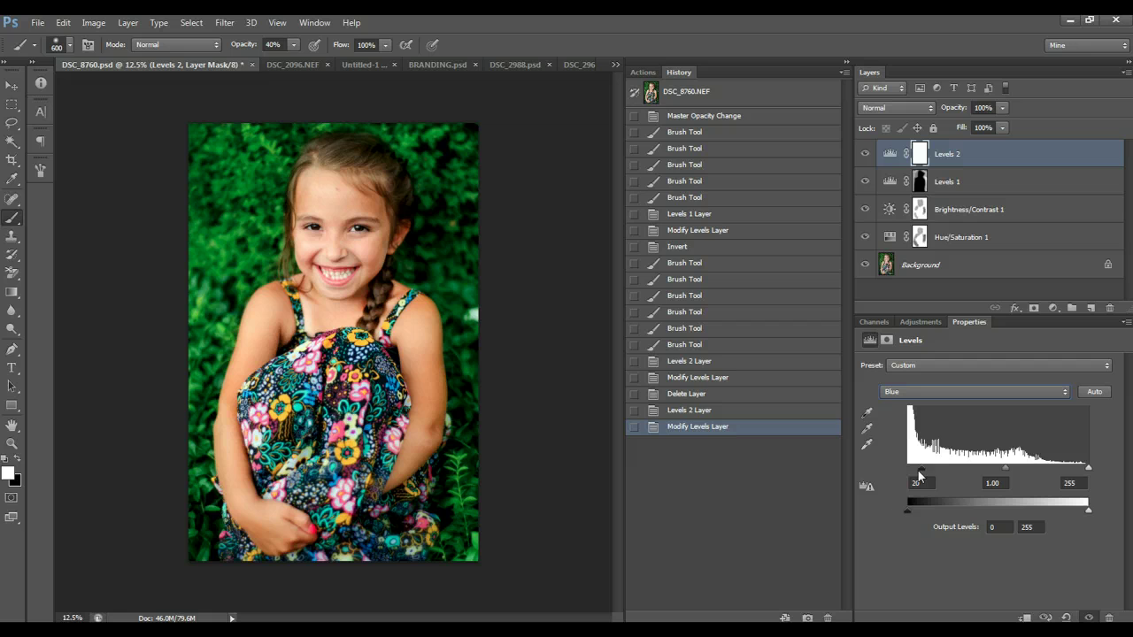
pyautogui.moveTo(1088, 469); pyautogui.dragTo(1077, 469)
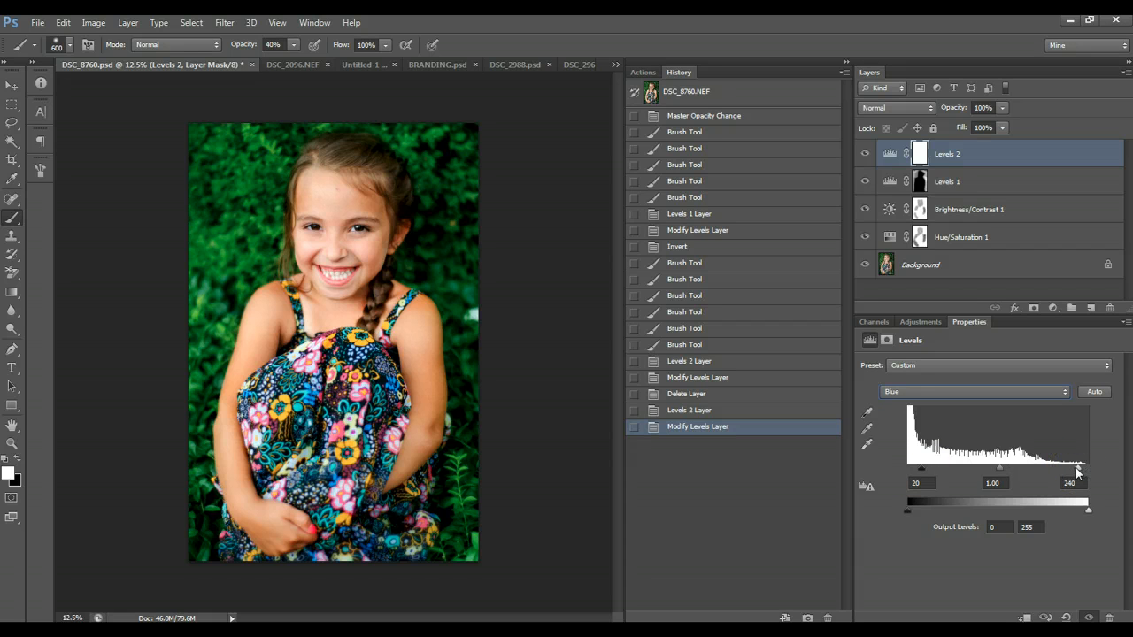
pyautogui.click(864, 154)
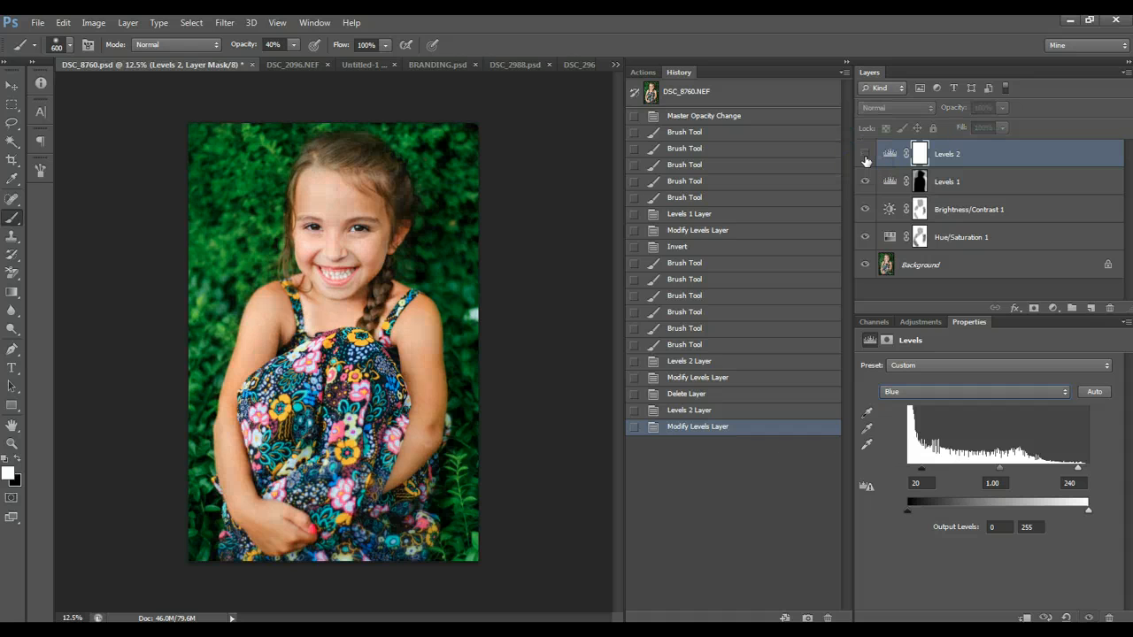
pyautogui.click(864, 154)
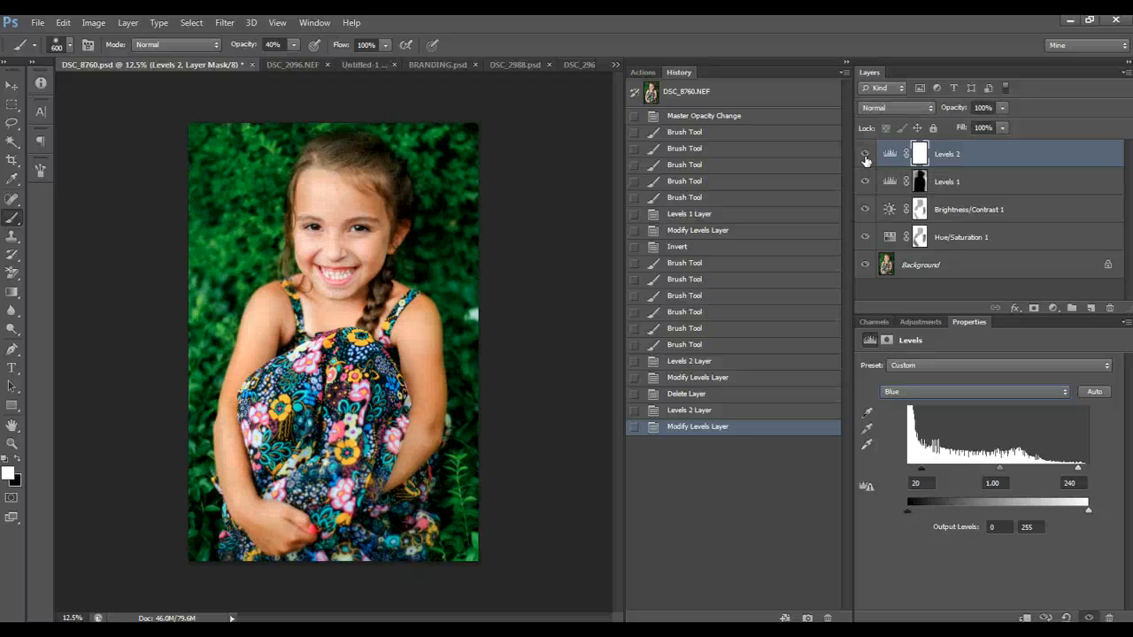
# Step: Target the Levels 2 mask and paint the girl's face and arms out of it
pyautogui.click(908, 153)
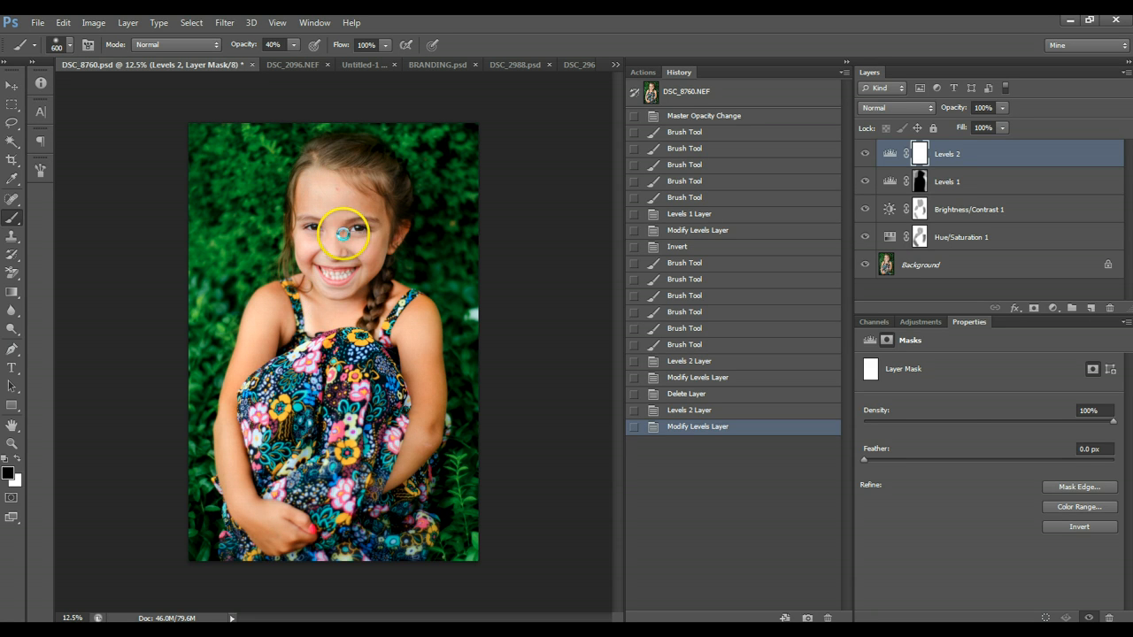
pyautogui.moveTo(345, 234); pyautogui.dragTo(421, 332)
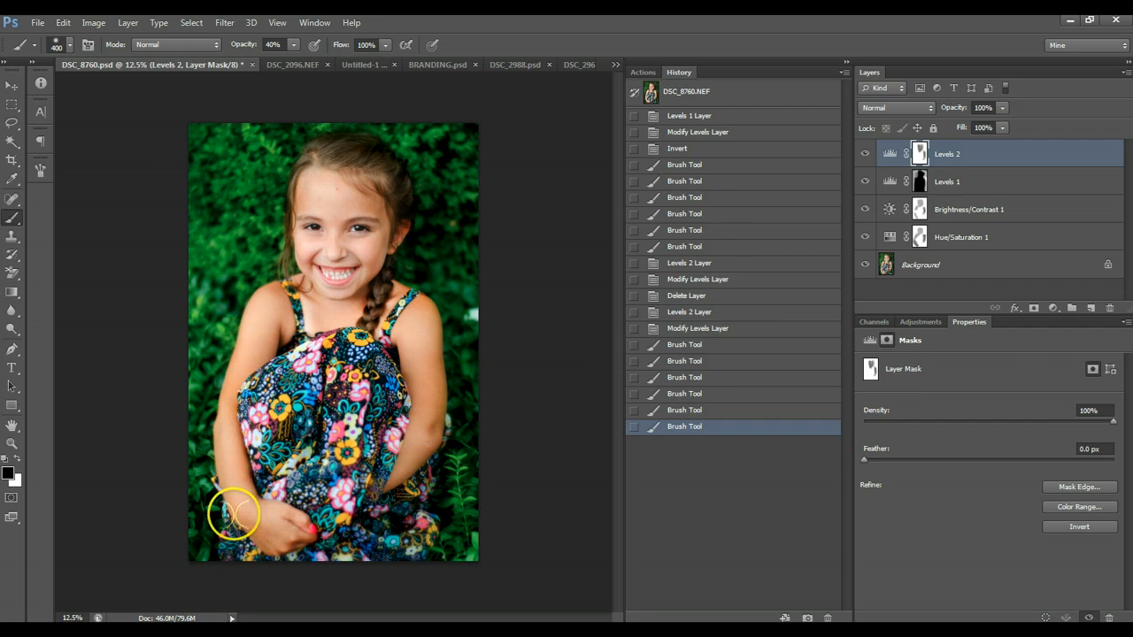
pyautogui.moveTo(234, 514); pyautogui.dragTo(283, 539)
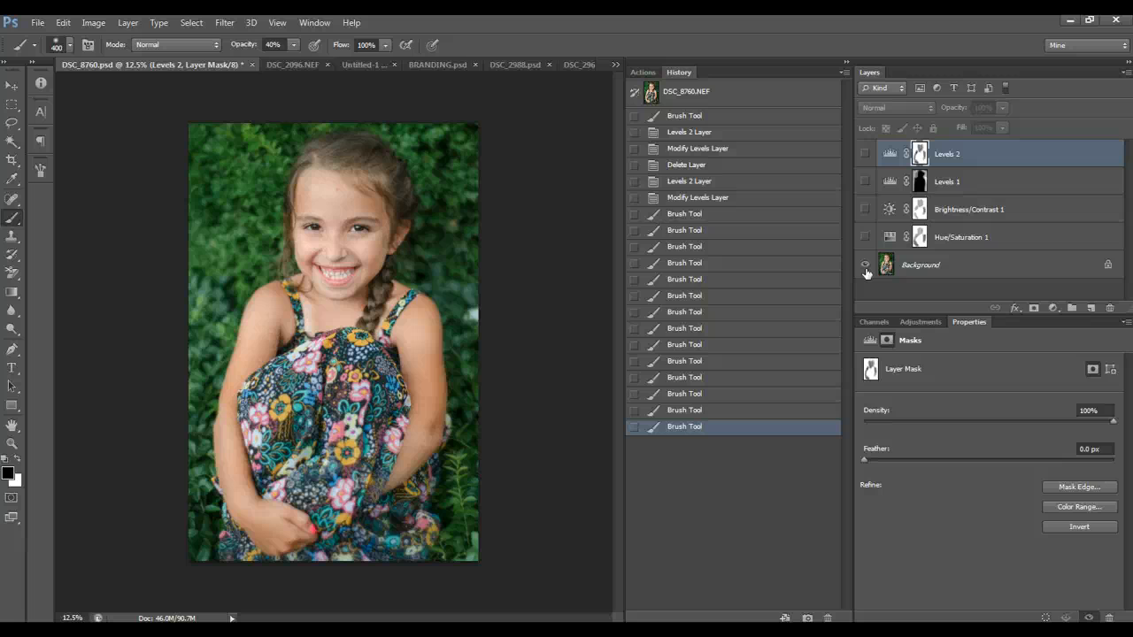
# Step: Toggle the Levels, Brightness/Contrast and Hue/Saturation layers to compare each effect against the original
pyautogui.click(864, 267)
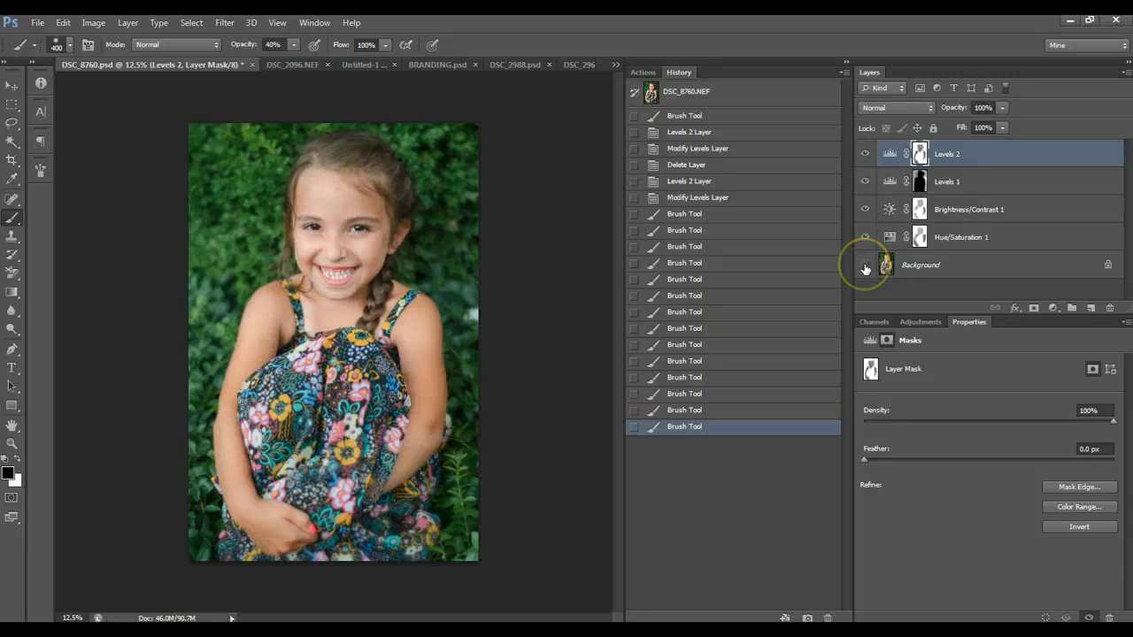
pyautogui.click(864, 264)
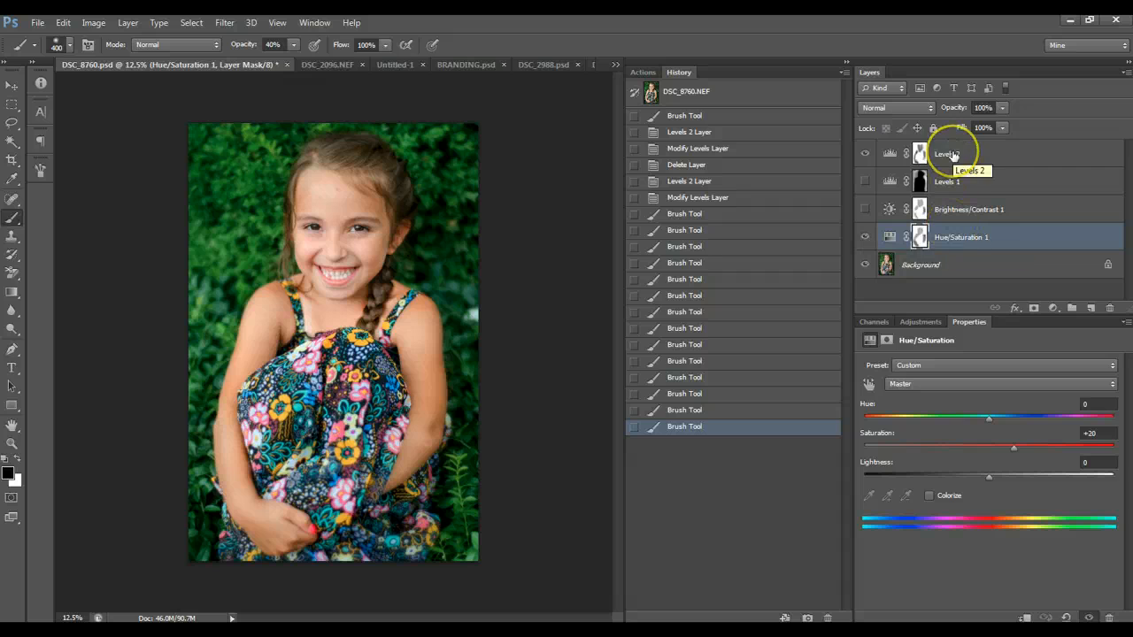
pyautogui.click(947, 154)
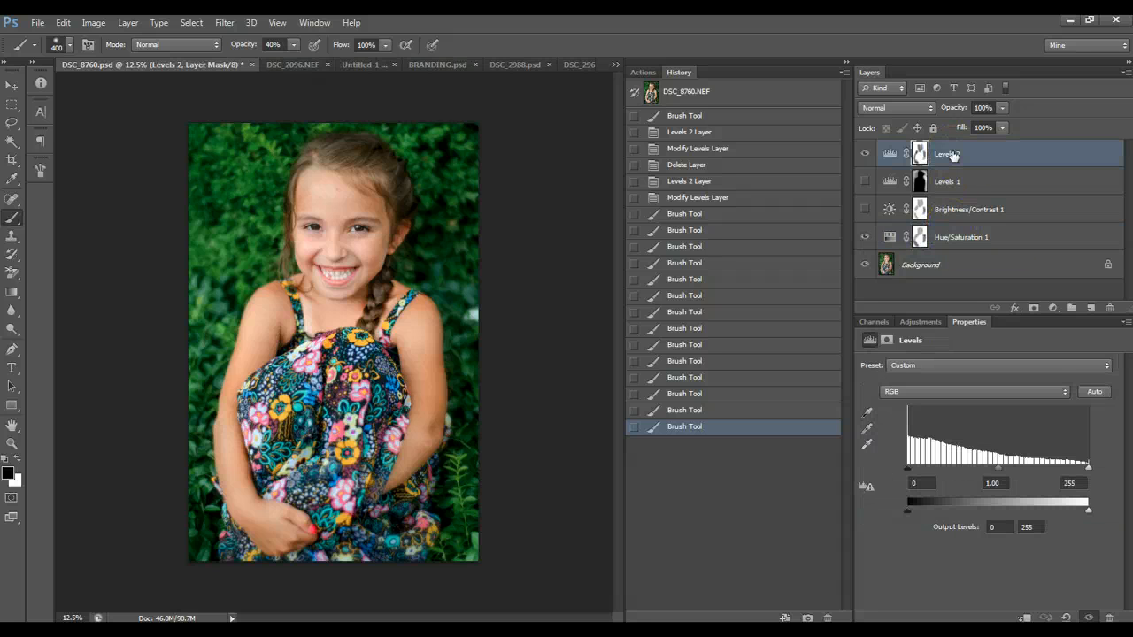
pyautogui.click(995, 209)
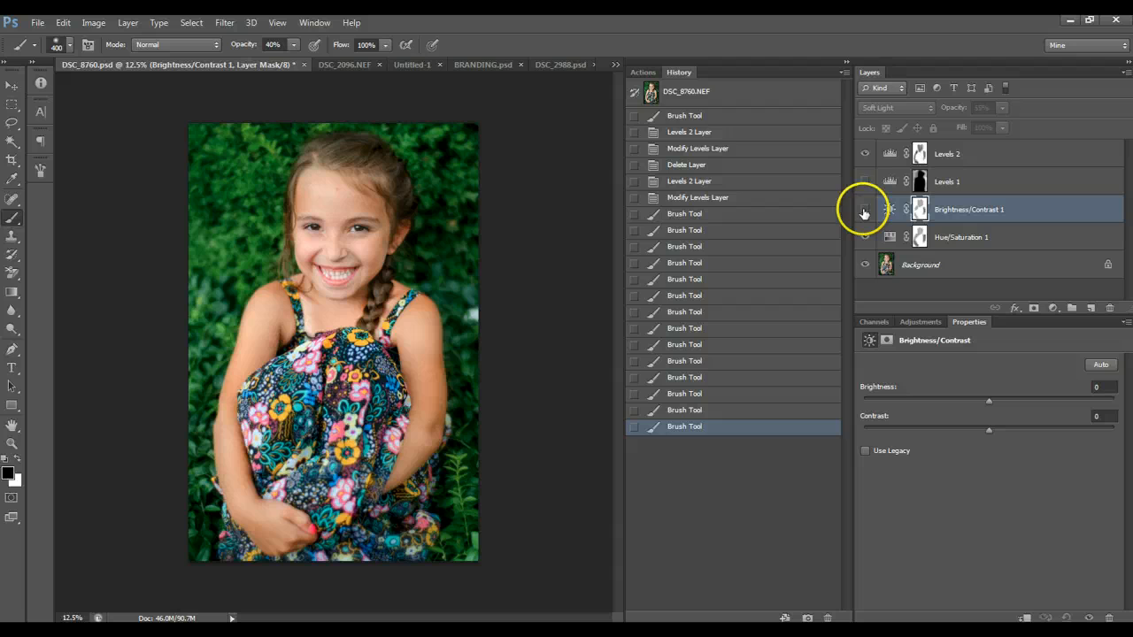
pyautogui.click(865, 210)
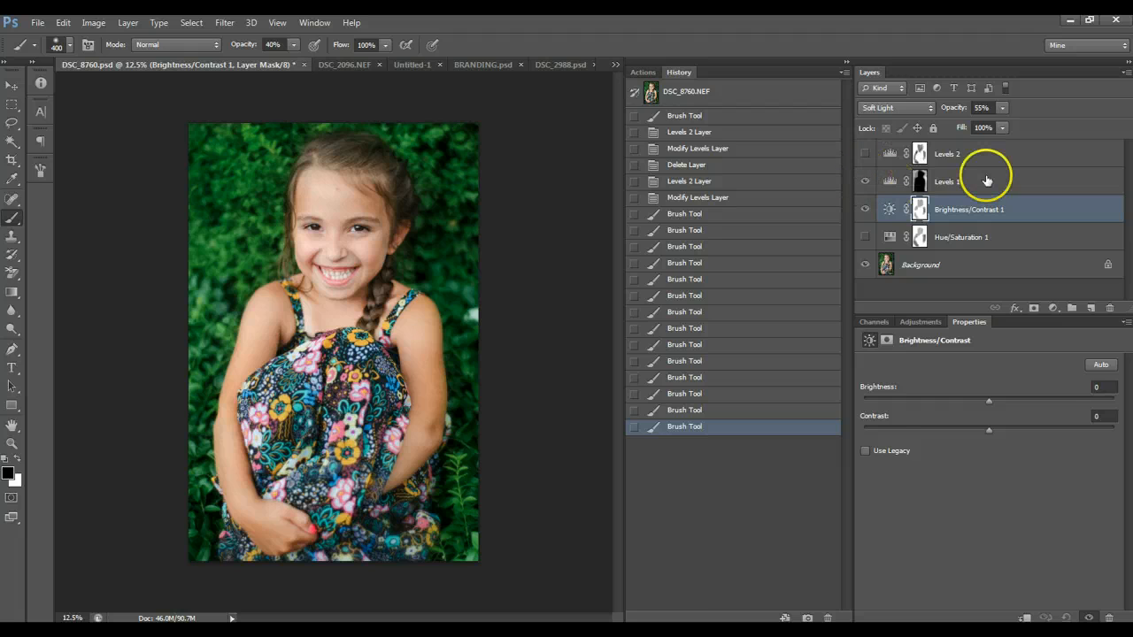
pyautogui.click(947, 181)
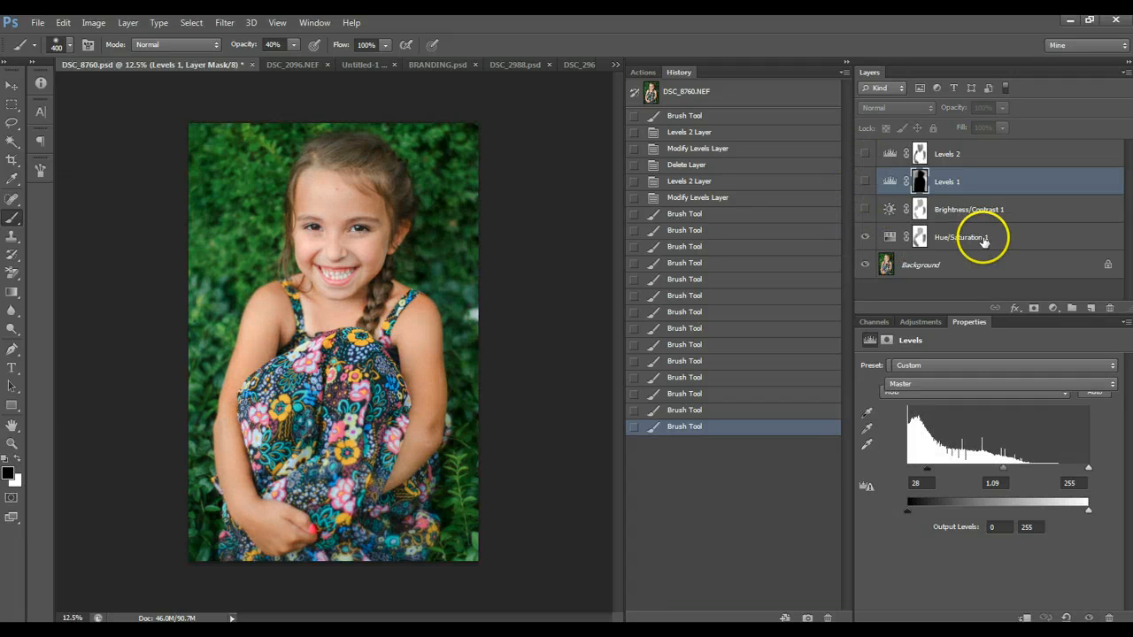
pyautogui.click(960, 237)
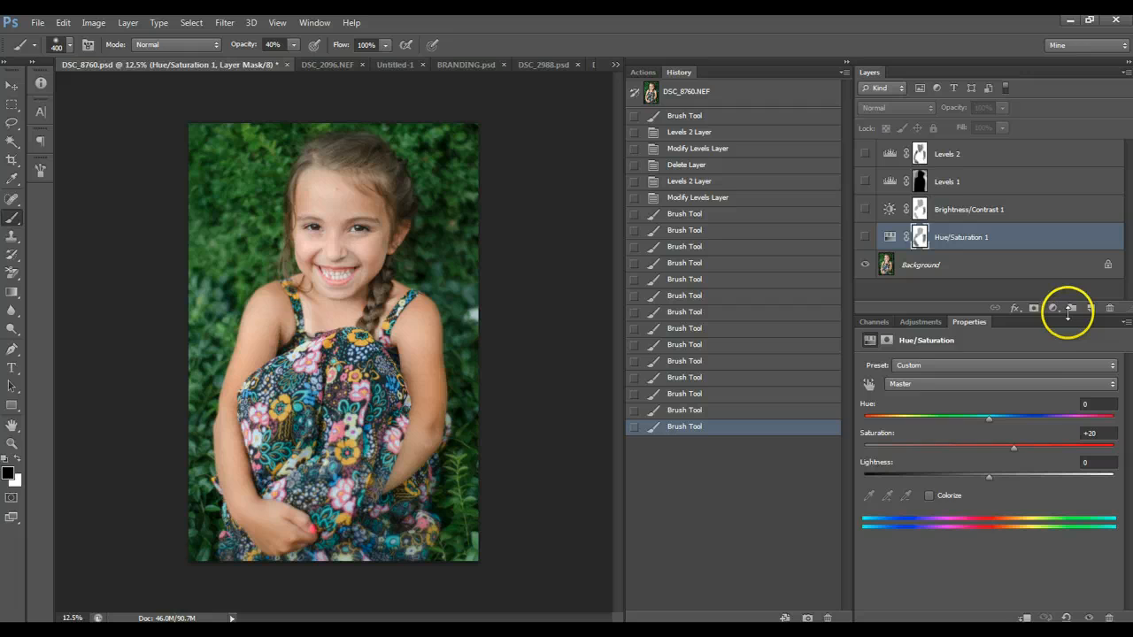
# Step: Add a Vibrance layer, trying values before settling on vibrance +51 and saturation +10
pyautogui.click(1071, 308)
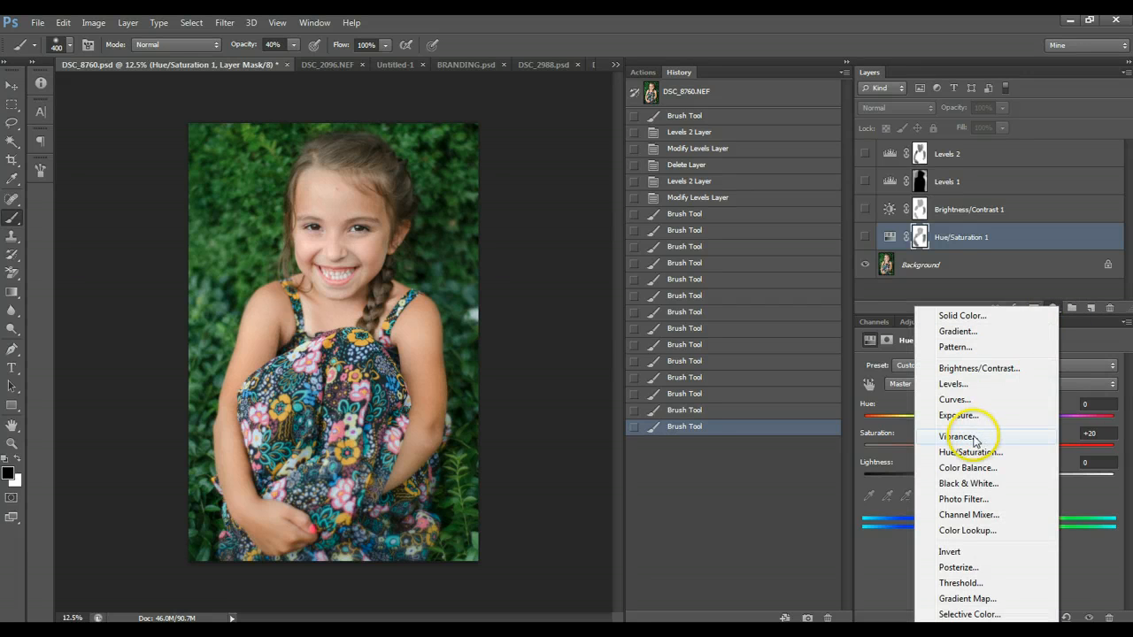
pyautogui.click(959, 434)
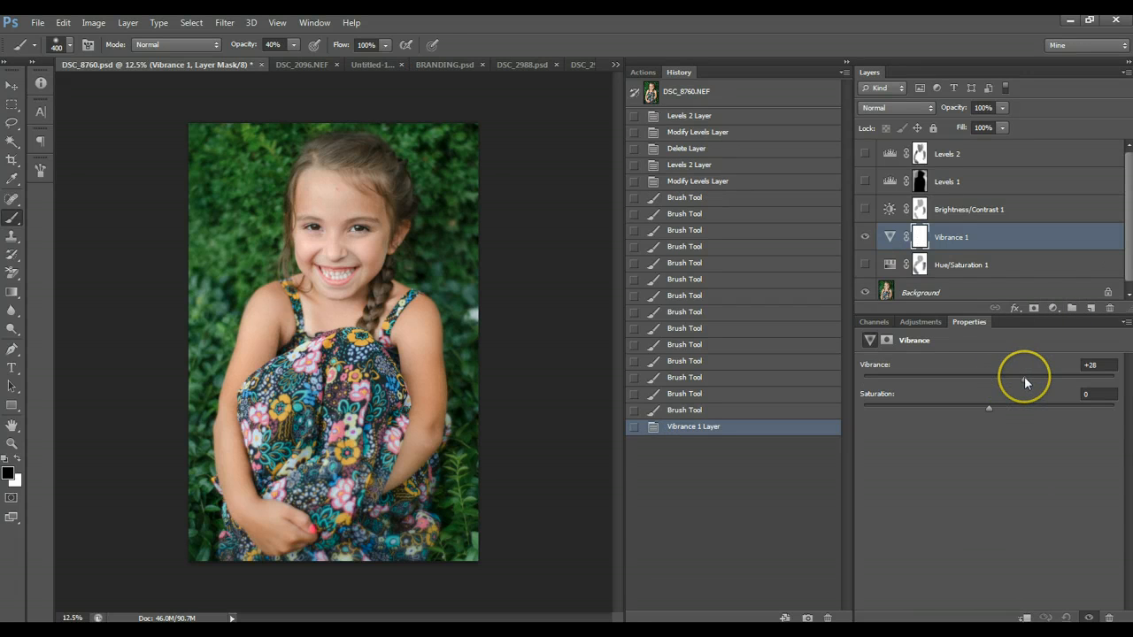
pyautogui.moveTo(1025, 379); pyautogui.dragTo(1001, 379)
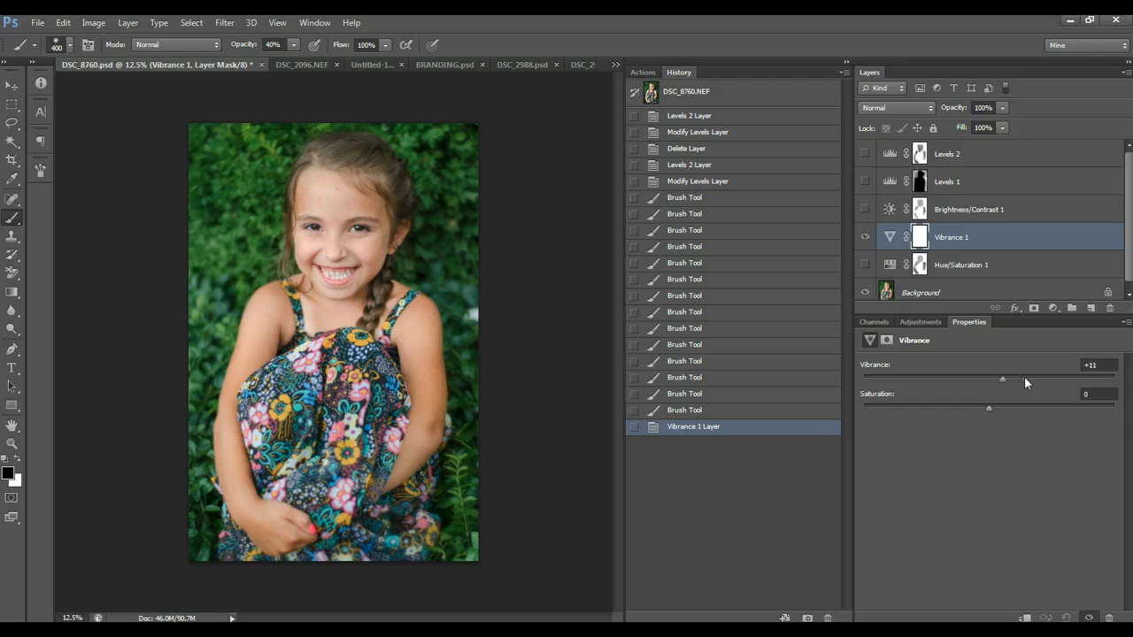
pyautogui.moveTo(1002, 378); pyautogui.dragTo(1032, 378)
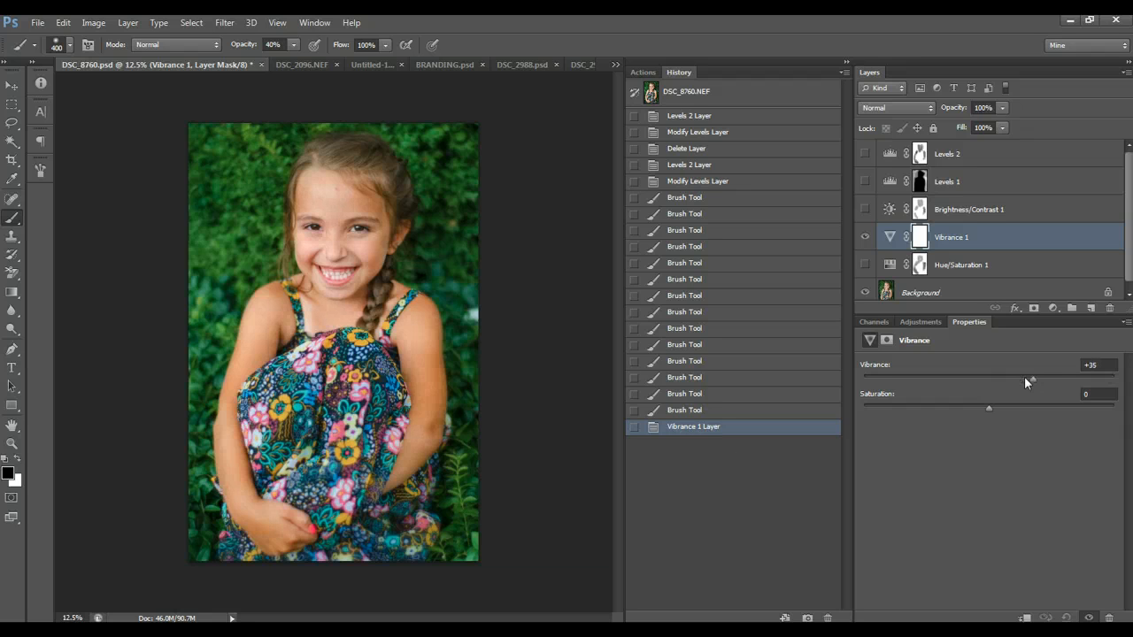
pyautogui.moveTo(1031, 378); pyautogui.dragTo(1029, 378)
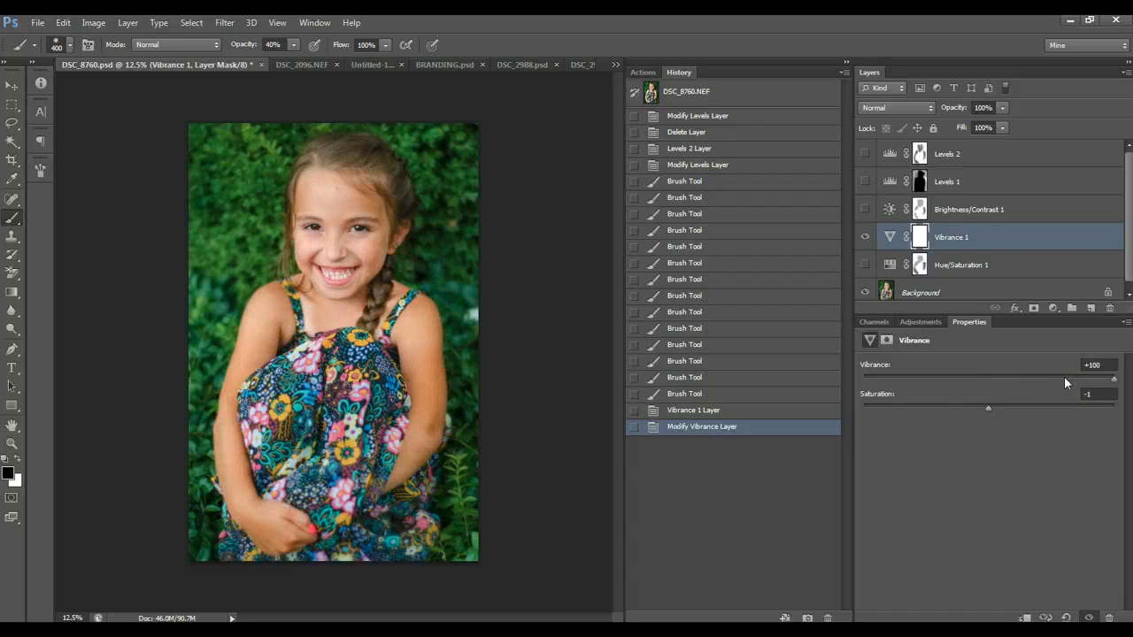
pyautogui.moveTo(1113, 379); pyautogui.dragTo(1052, 379)
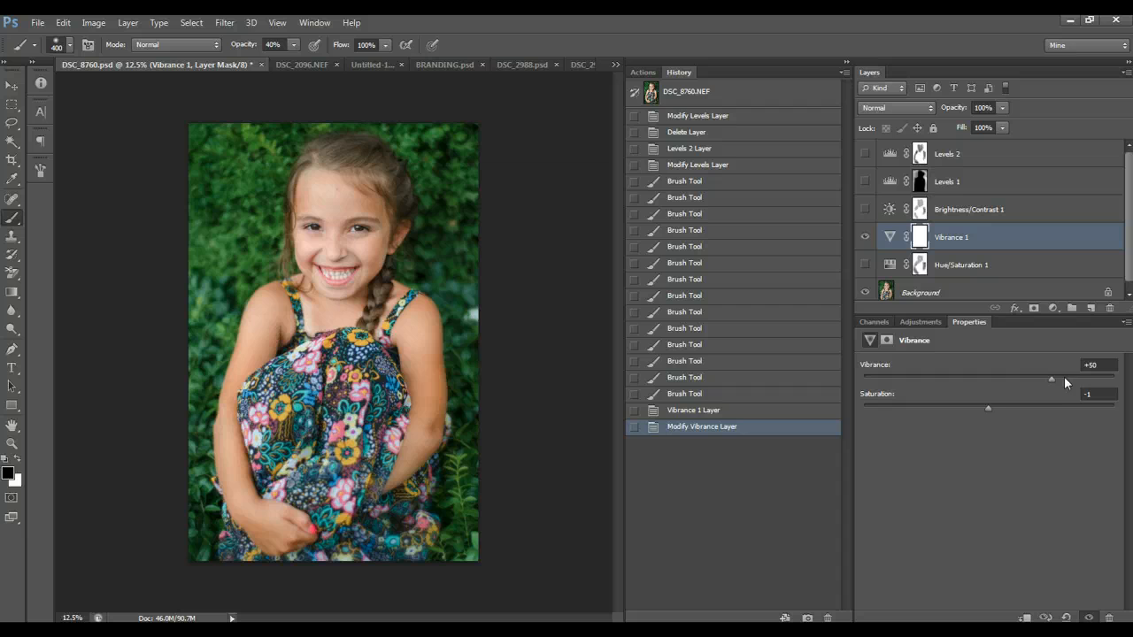
pyautogui.moveTo(988, 408); pyautogui.dragTo(1005, 408)
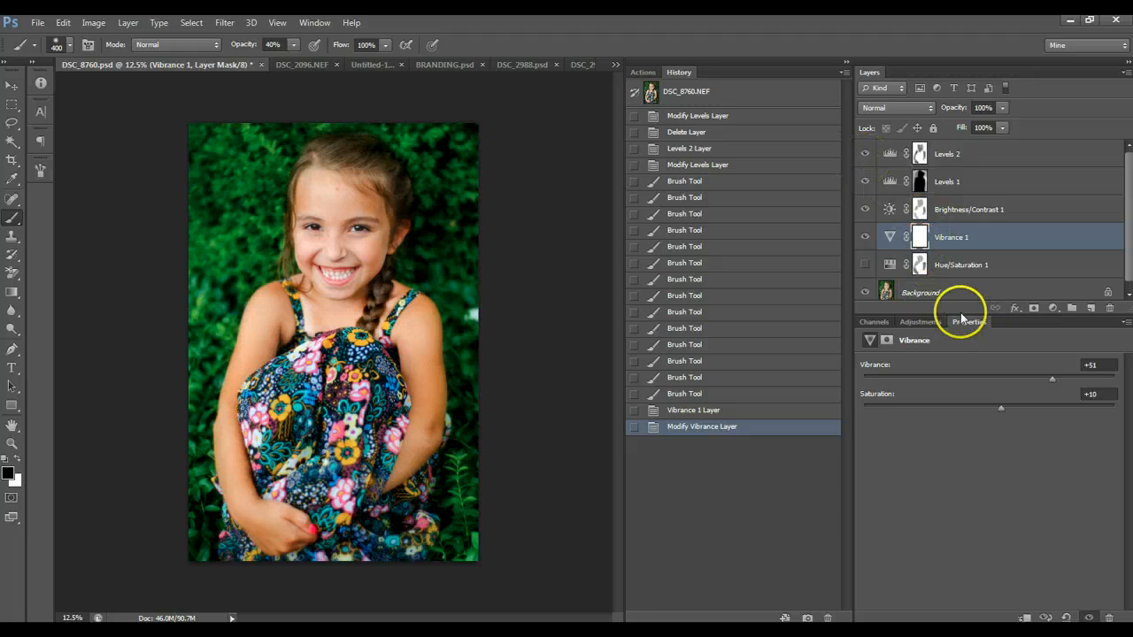
# Step: Lower Vibrance 1 to 74% opacity and make Hue/Saturation 1 visible again
pyautogui.click(947, 153)
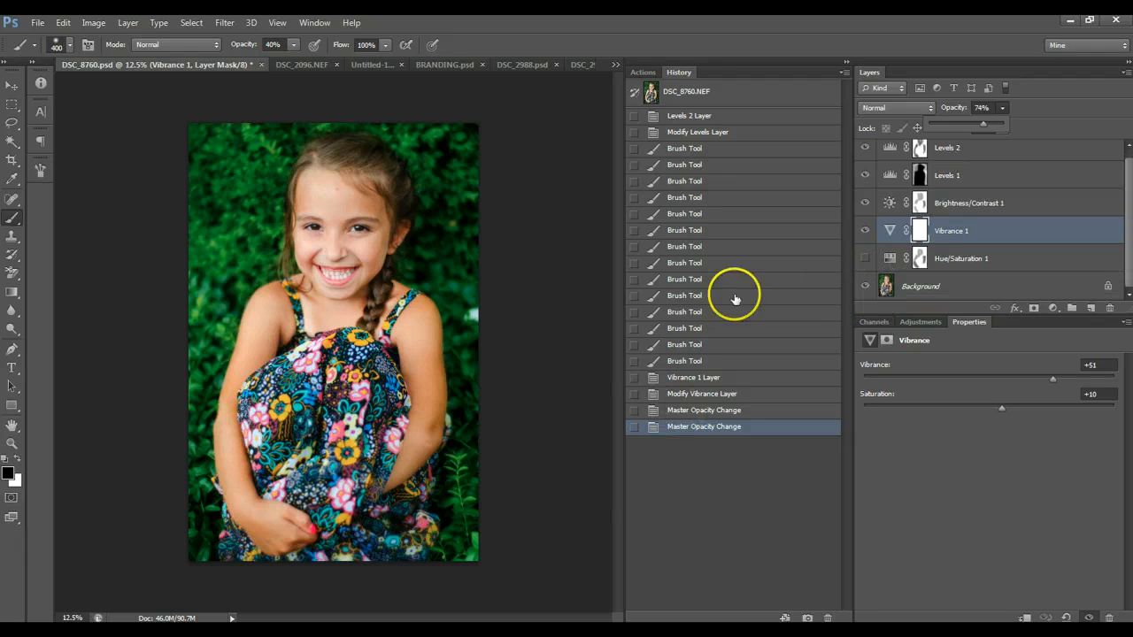
pyautogui.moveTo(926, 253)
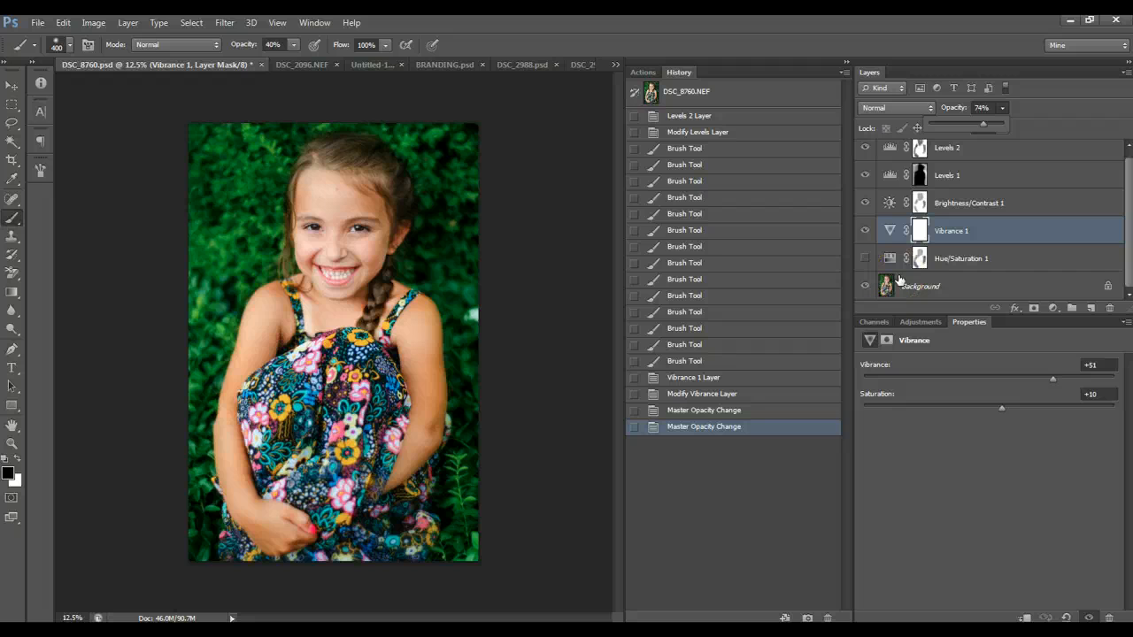
pyautogui.click(864, 231)
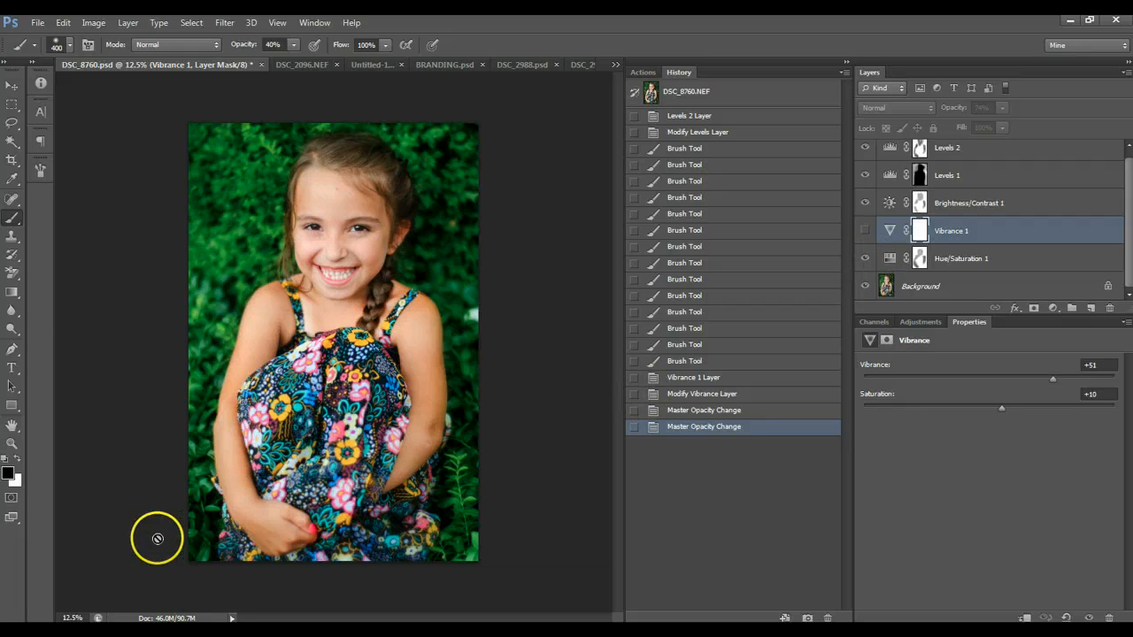
pyautogui.moveTo(179, 508)
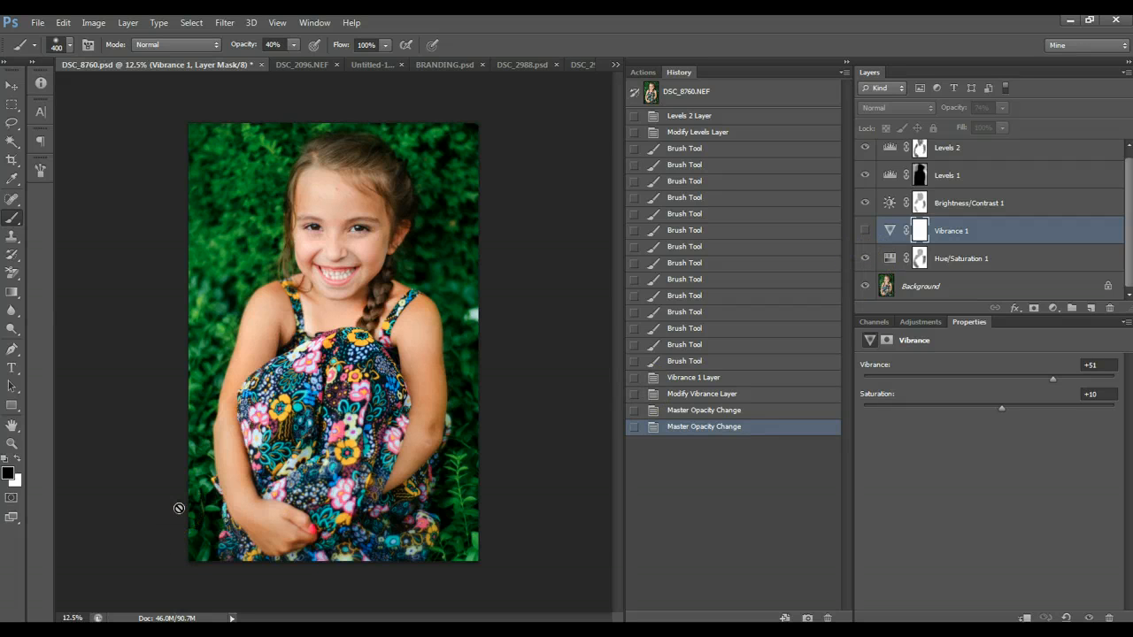